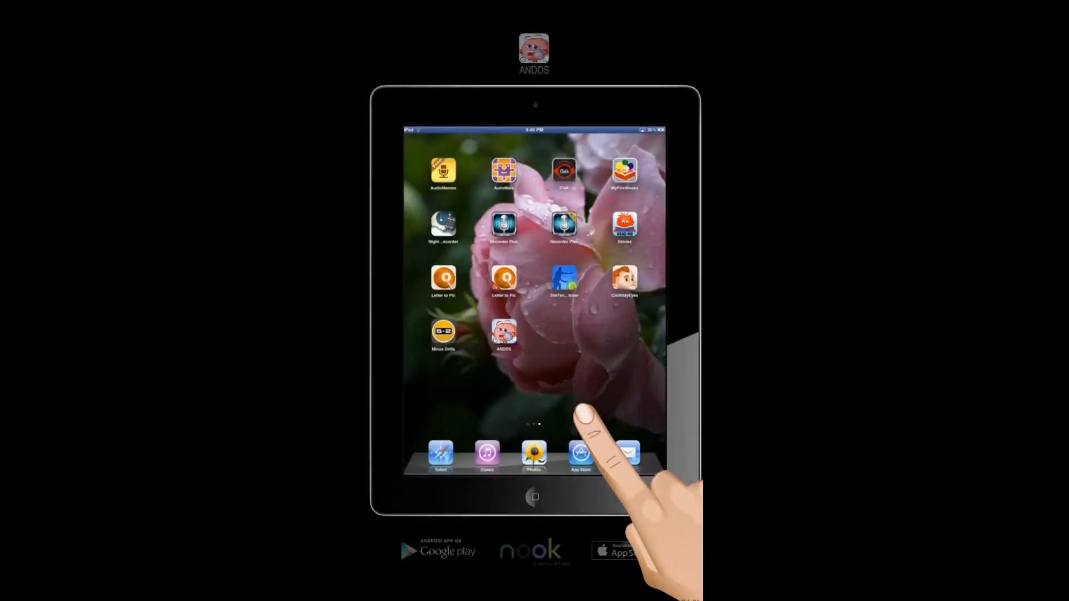
- Launch ANDDS, enter as a Parent and start into the Children list
click(503, 334)
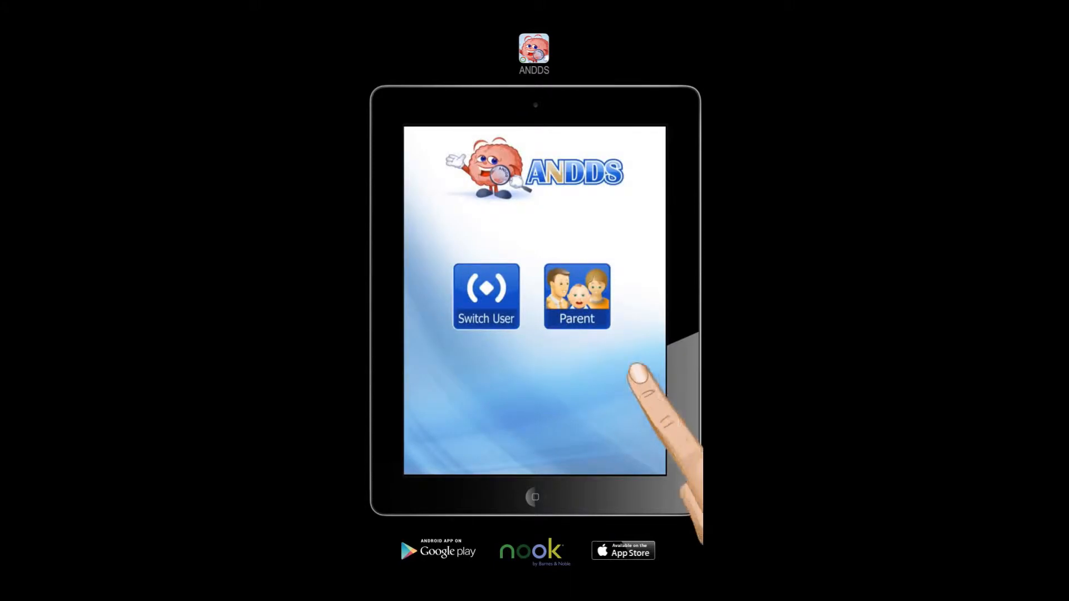
click(575, 296)
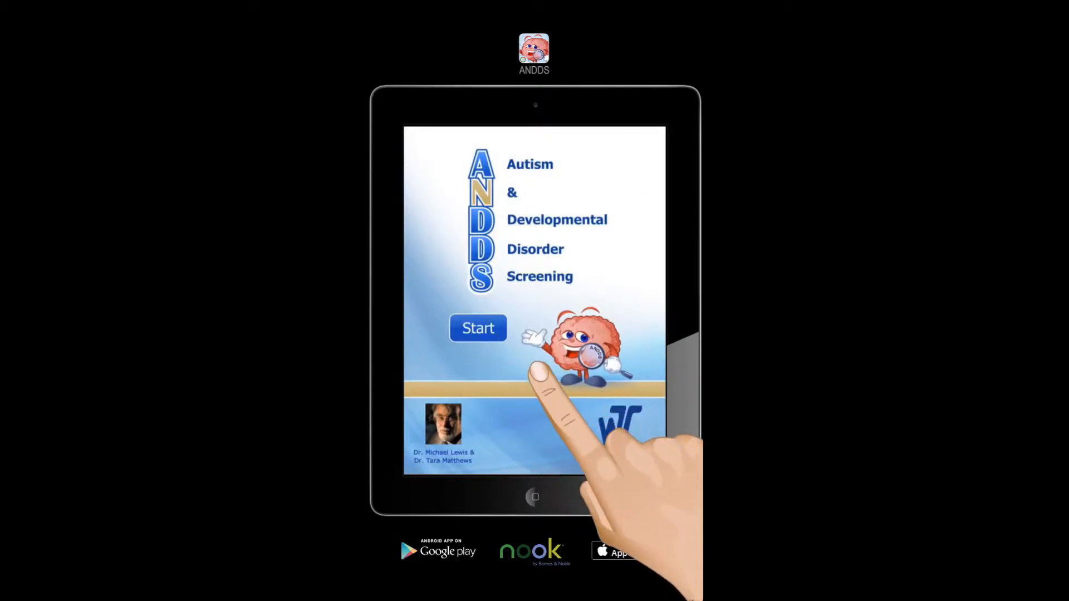
click(477, 328)
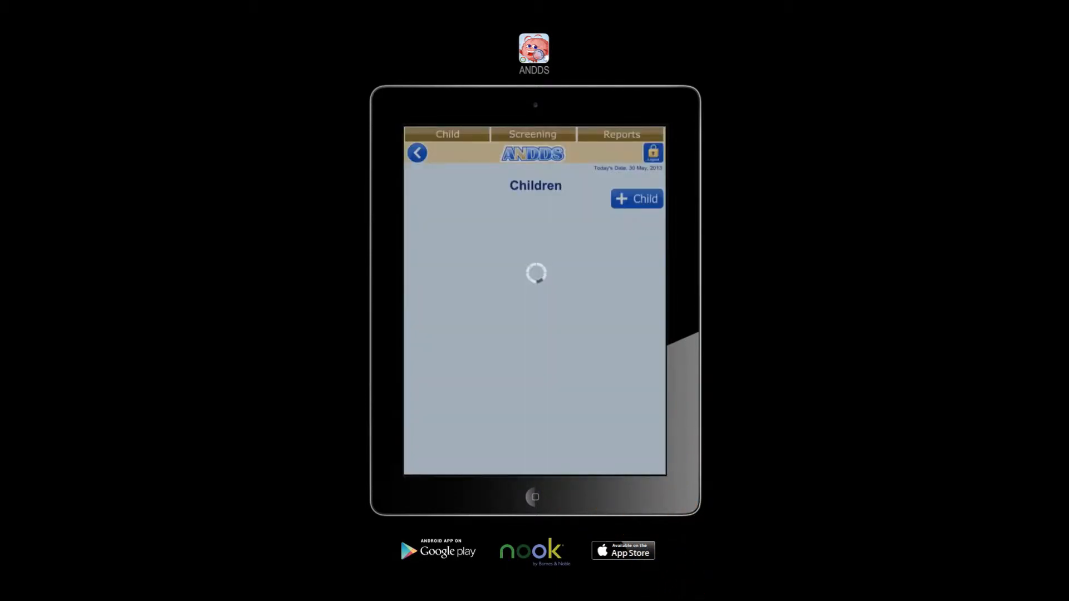
- Start a new child profile and name it 'Démo'
click(635, 198)
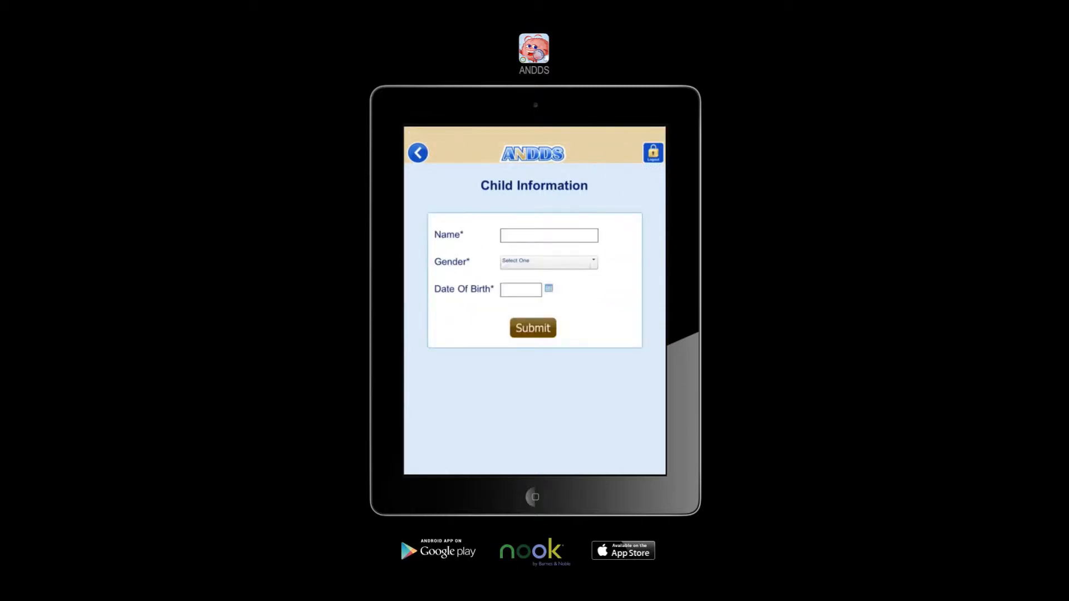
click(548, 235)
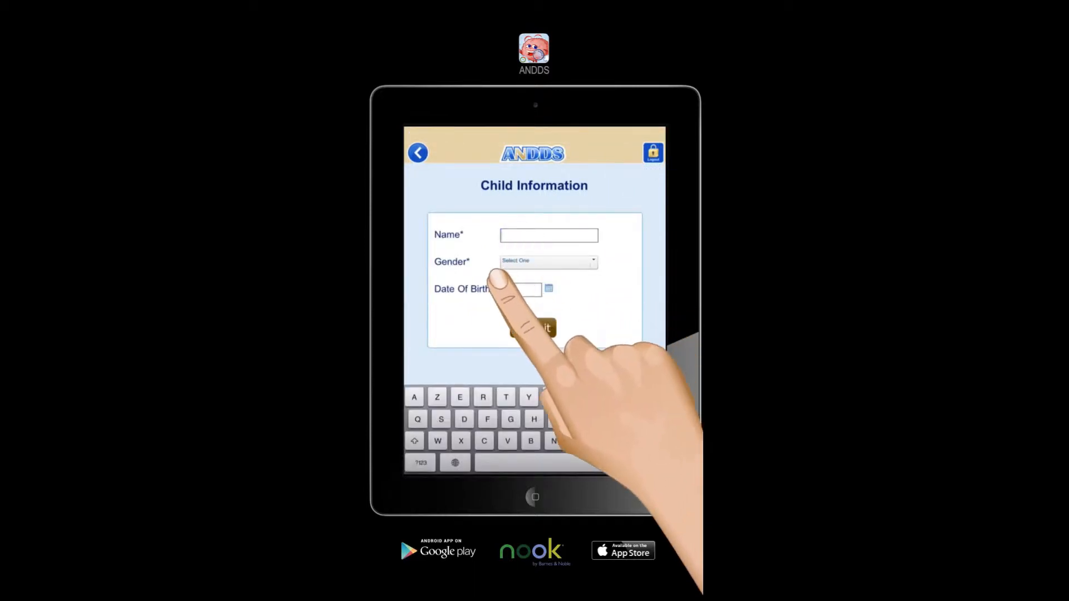
text(D)
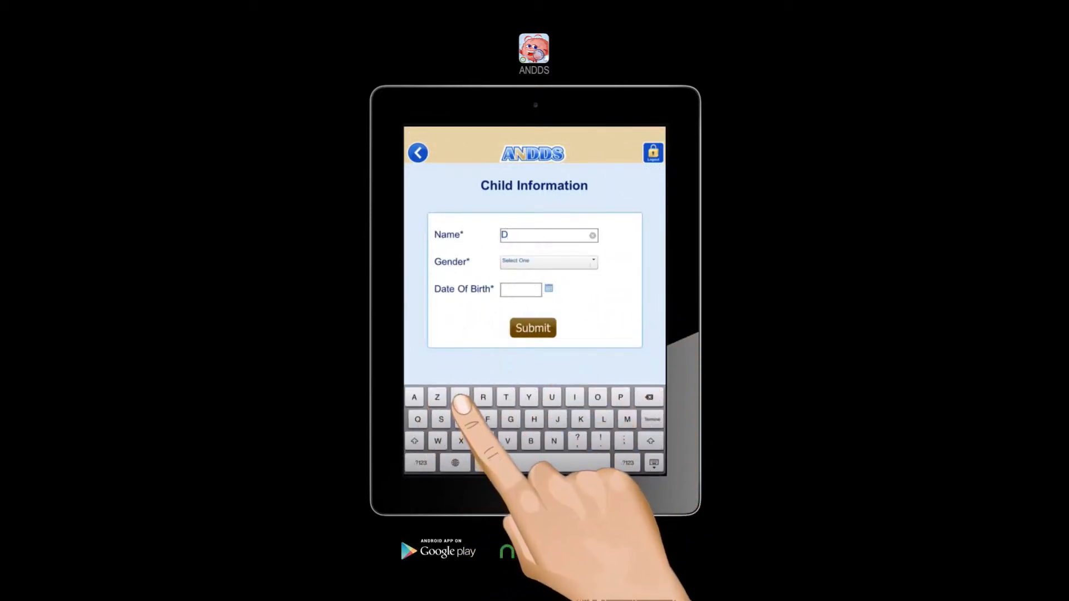
text(émo)
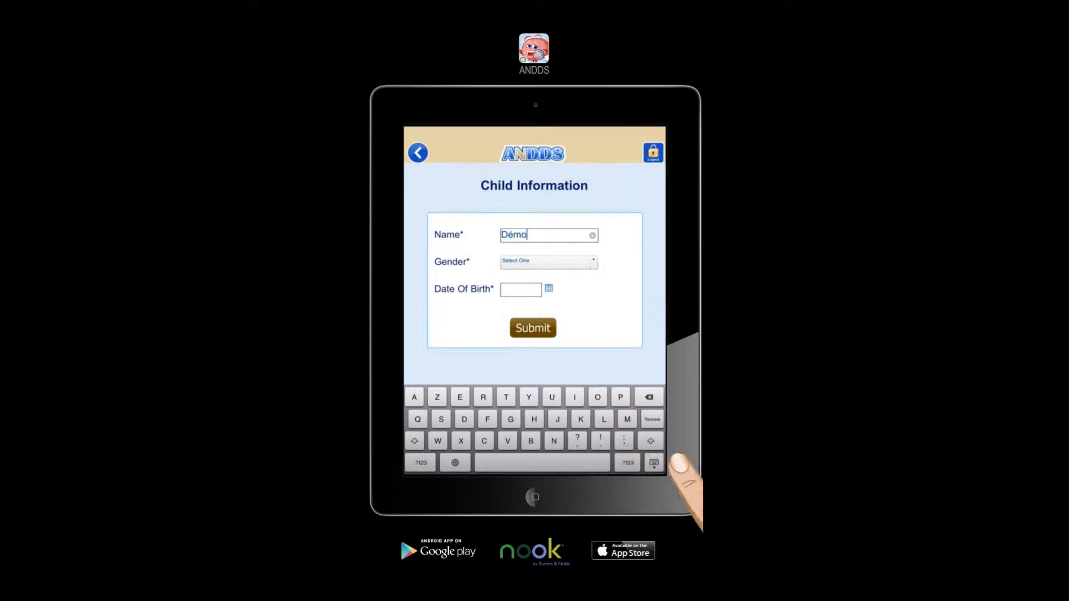
mouse_move(671, 443)
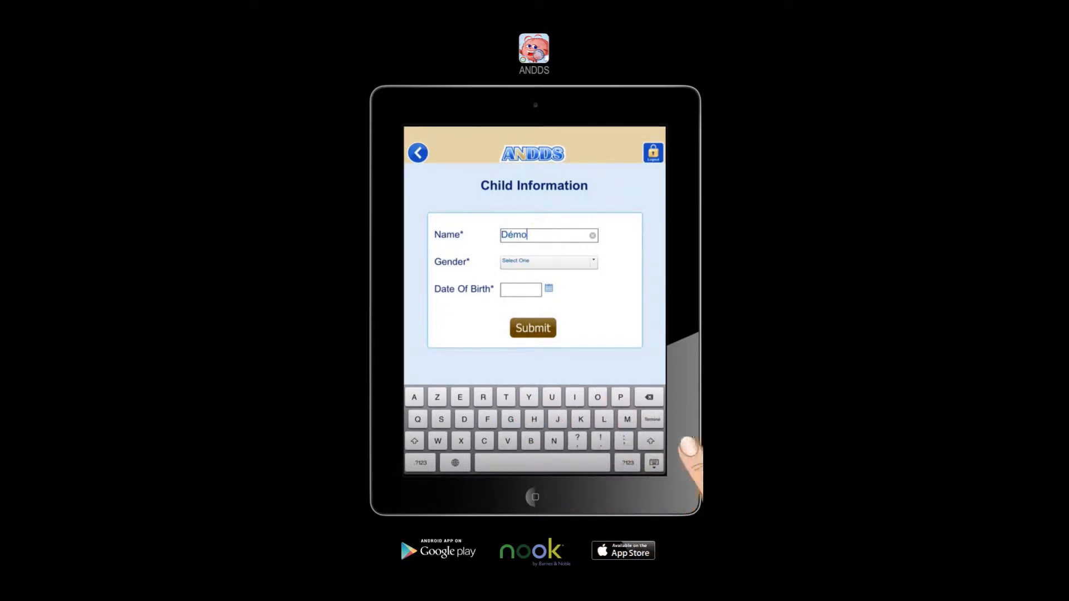
- Set gender Male and birth date May 1, 2012, then submit the child
click(548, 261)
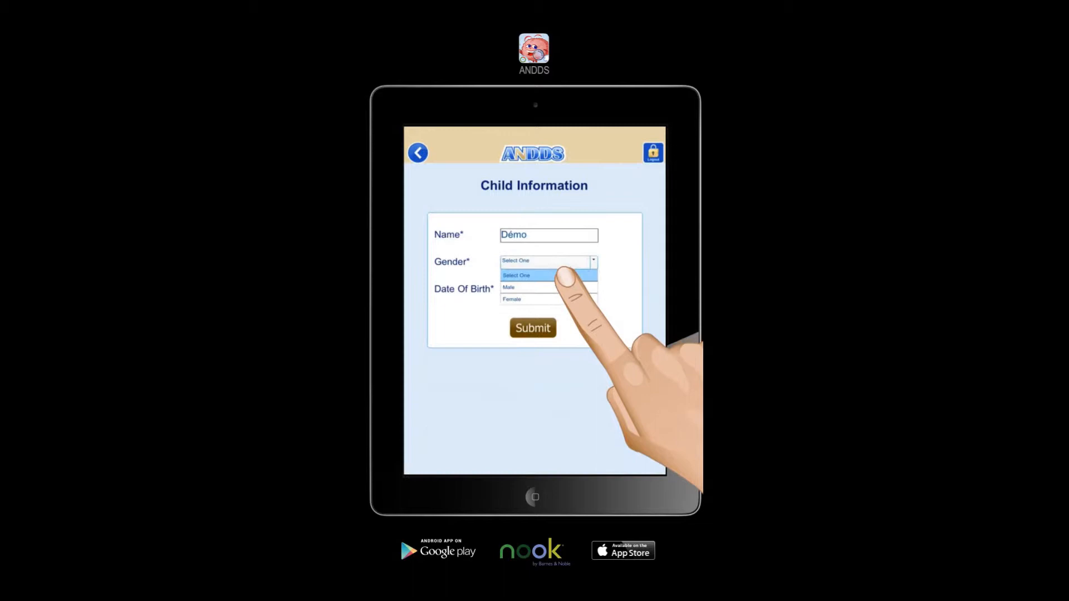
click(509, 286)
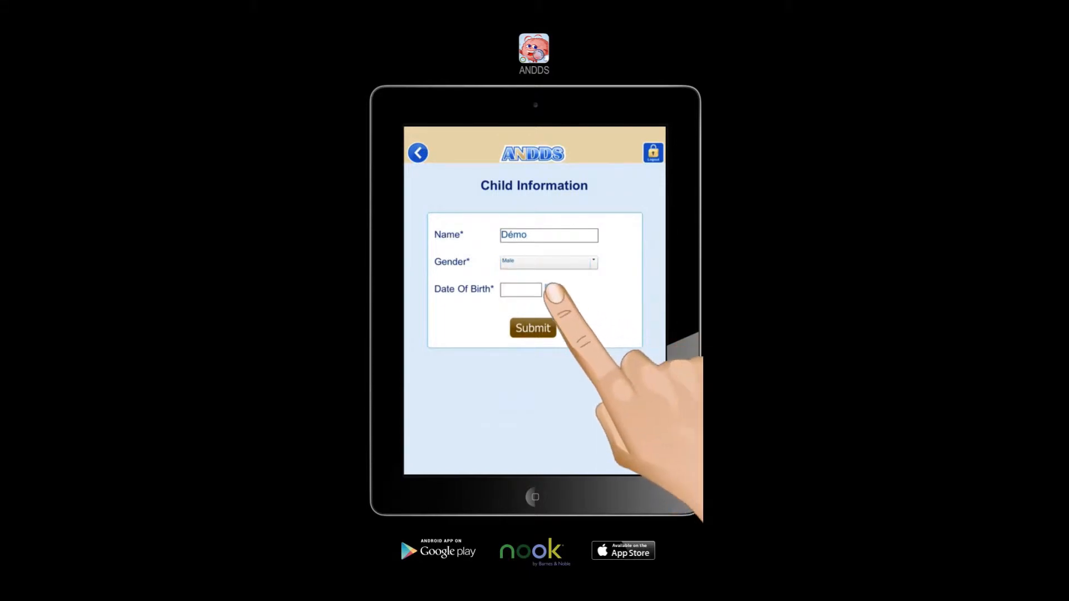
click(546, 290)
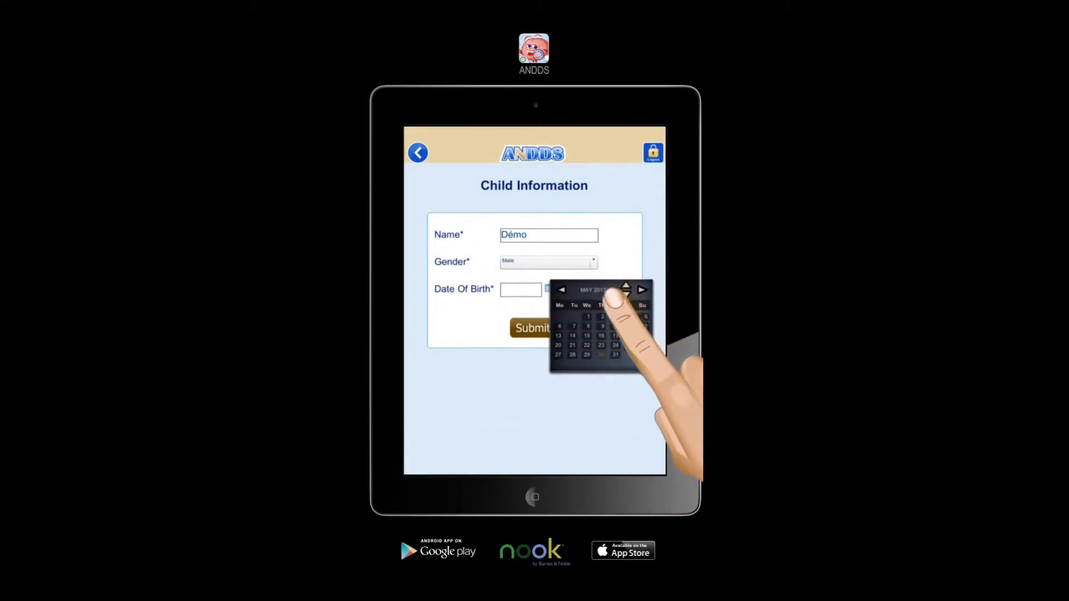
click(624, 294)
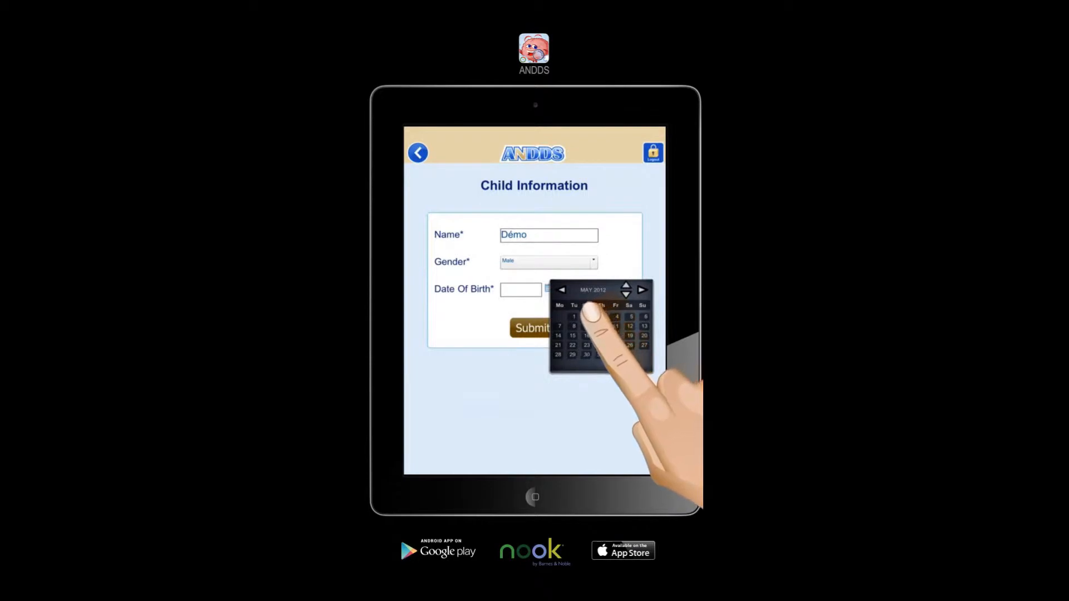
click(574, 315)
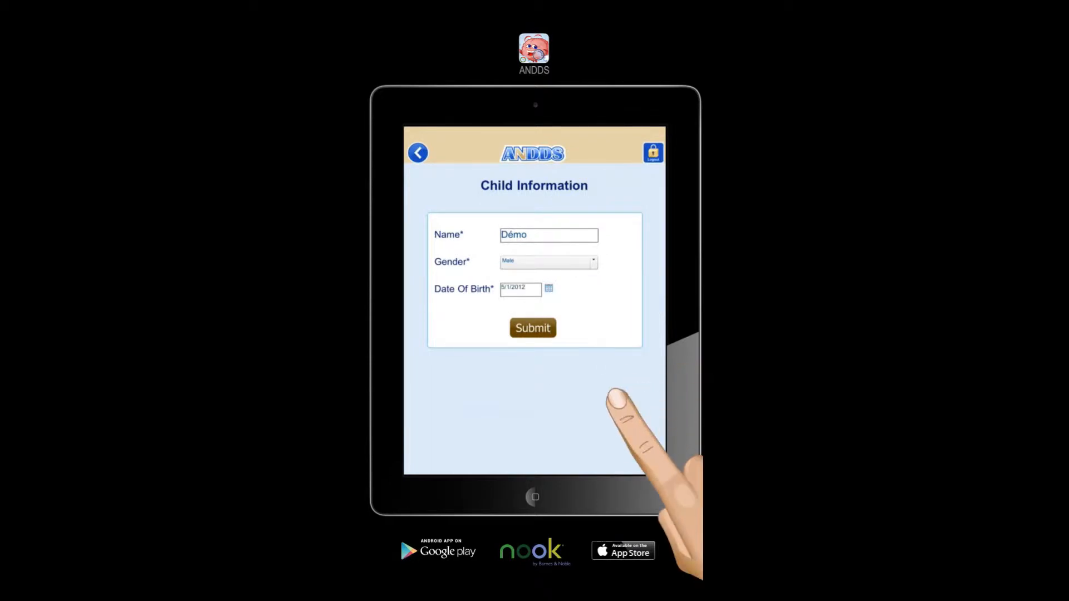
click(532, 327)
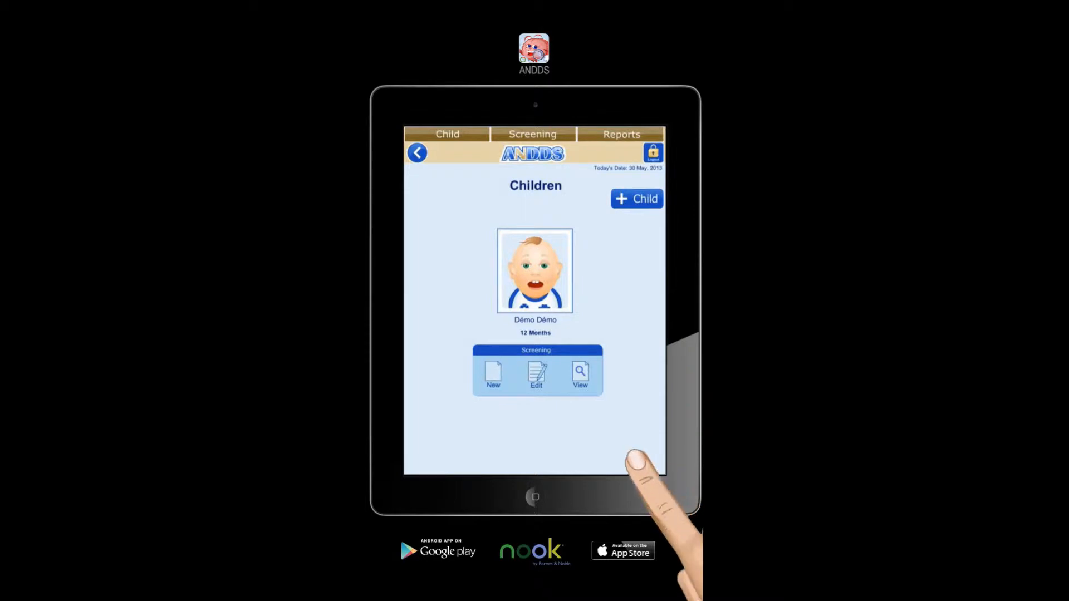
- Create a new screening for Démo named 'Screening 1' and confirm it
click(493, 375)
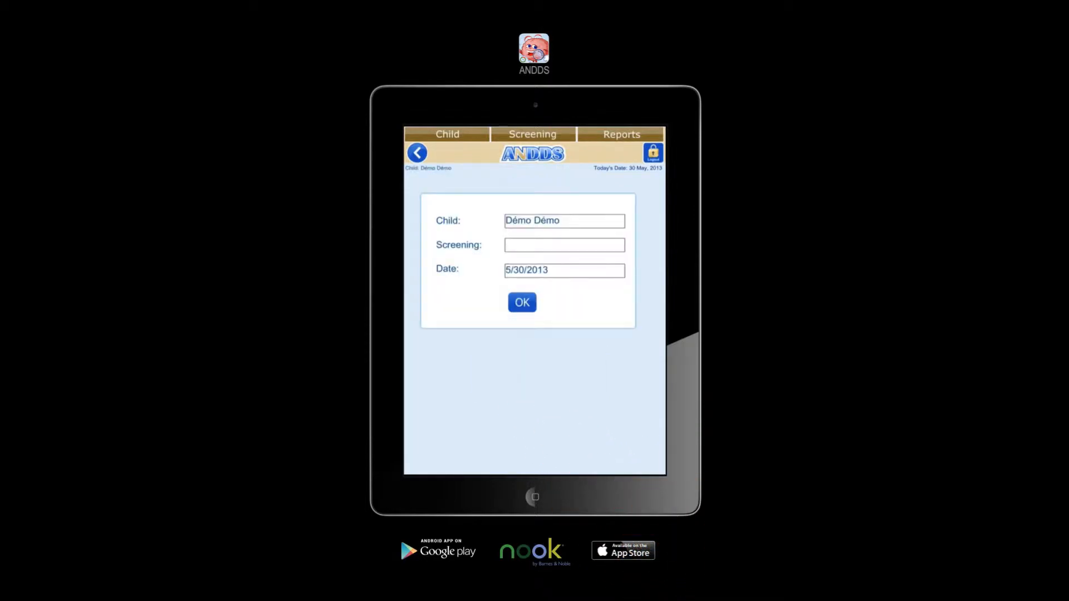
click(563, 245)
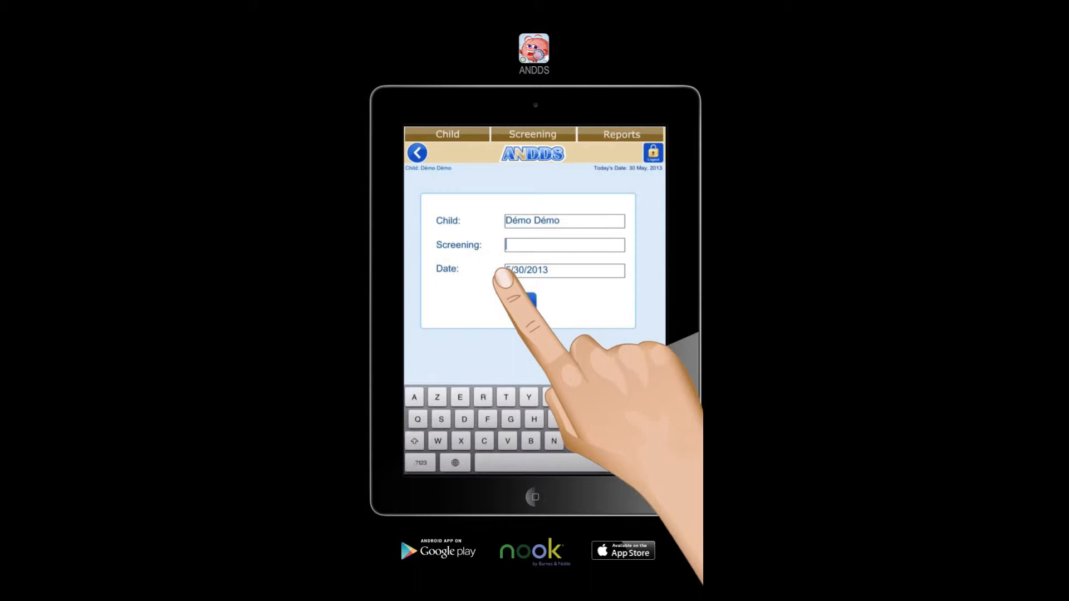
text(S)
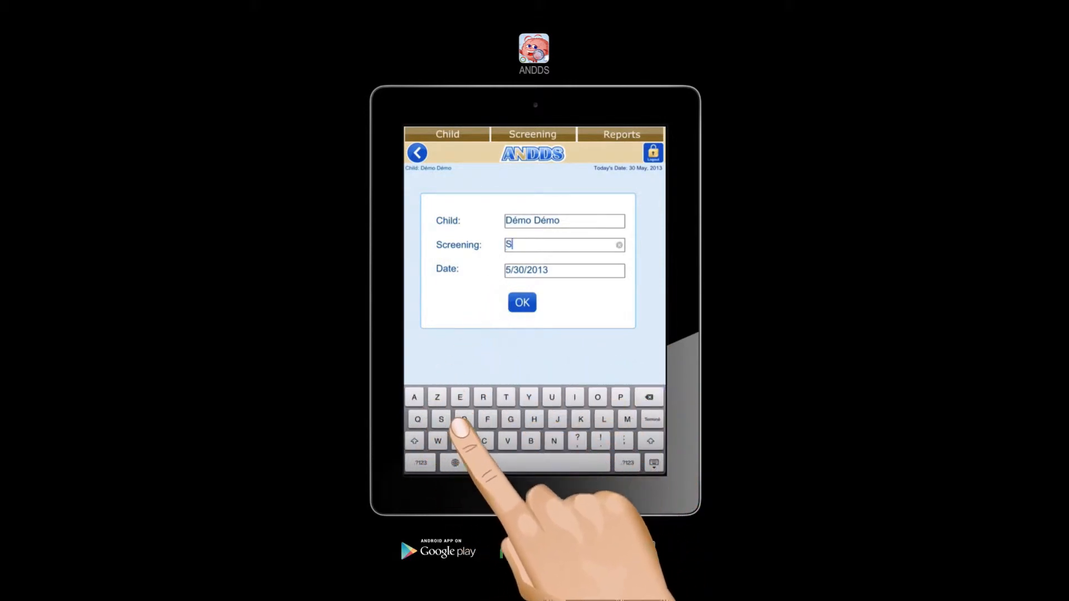
text(creen)
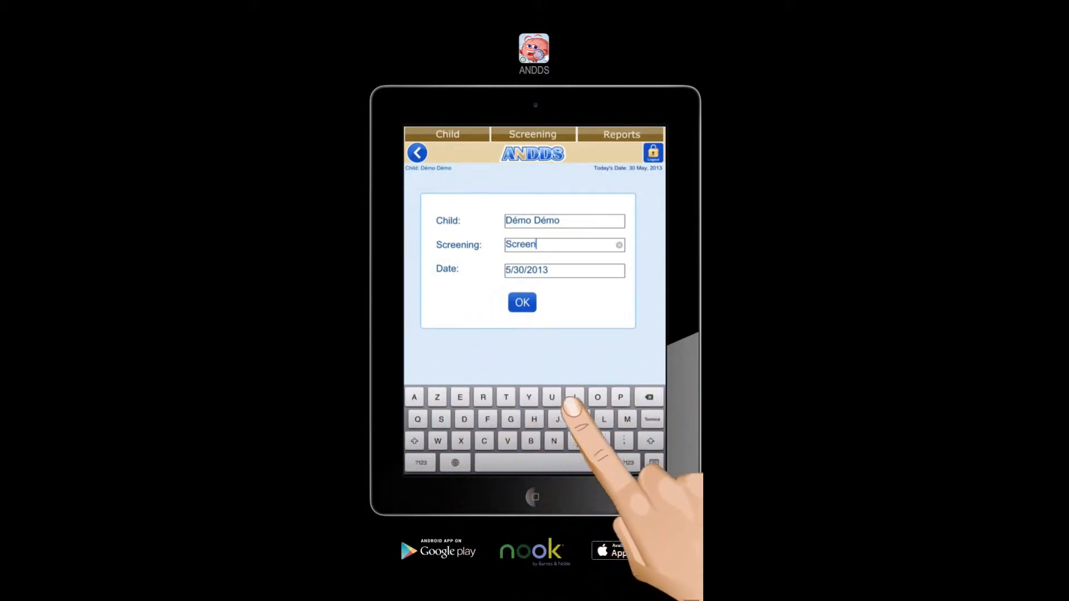
text(ing)
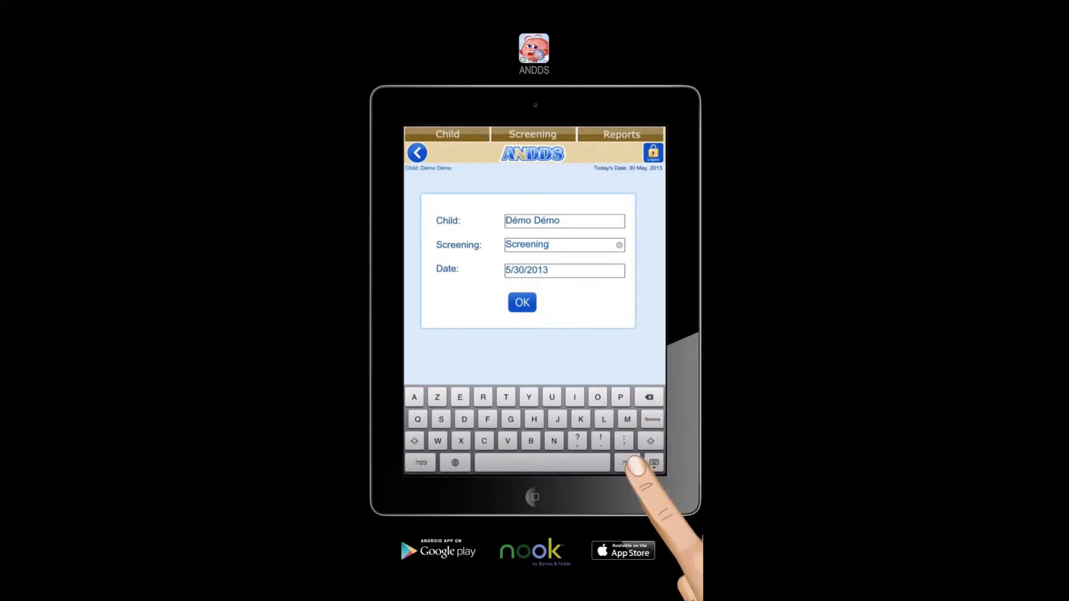
click(419, 463)
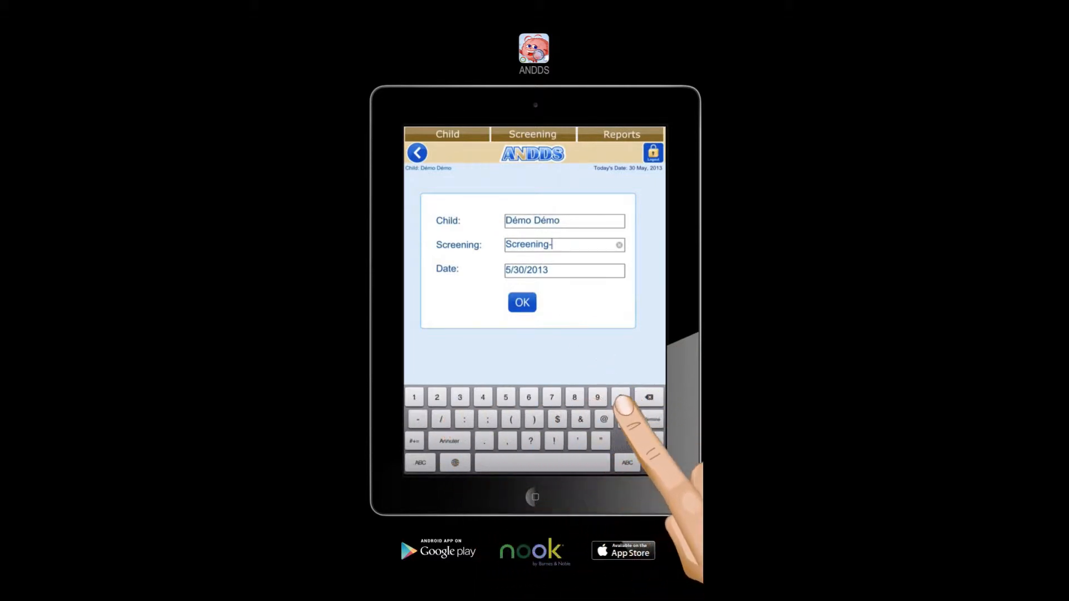
text(1)
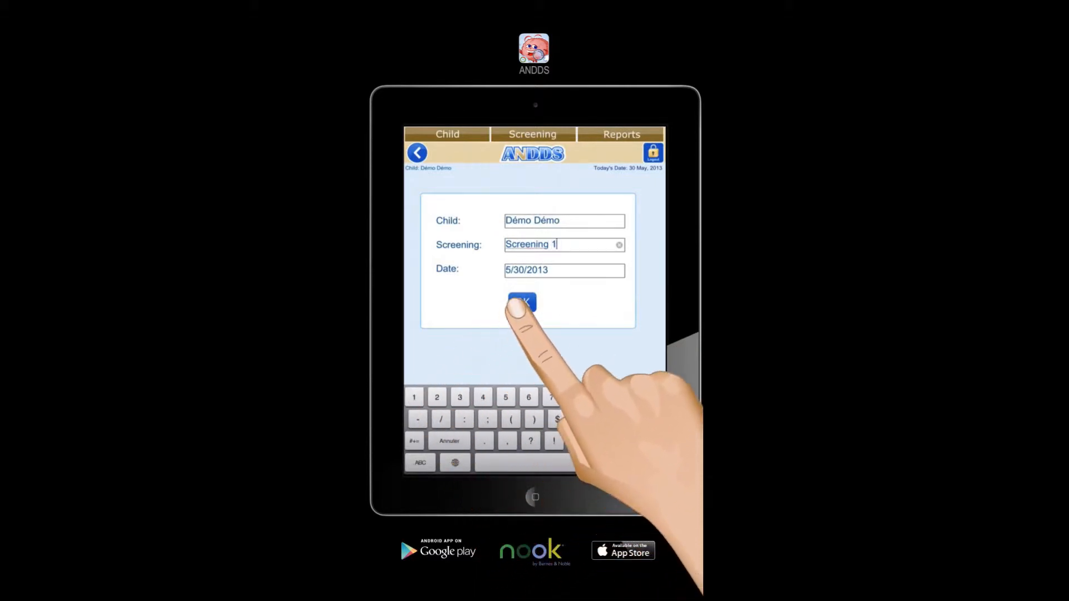
click(521, 302)
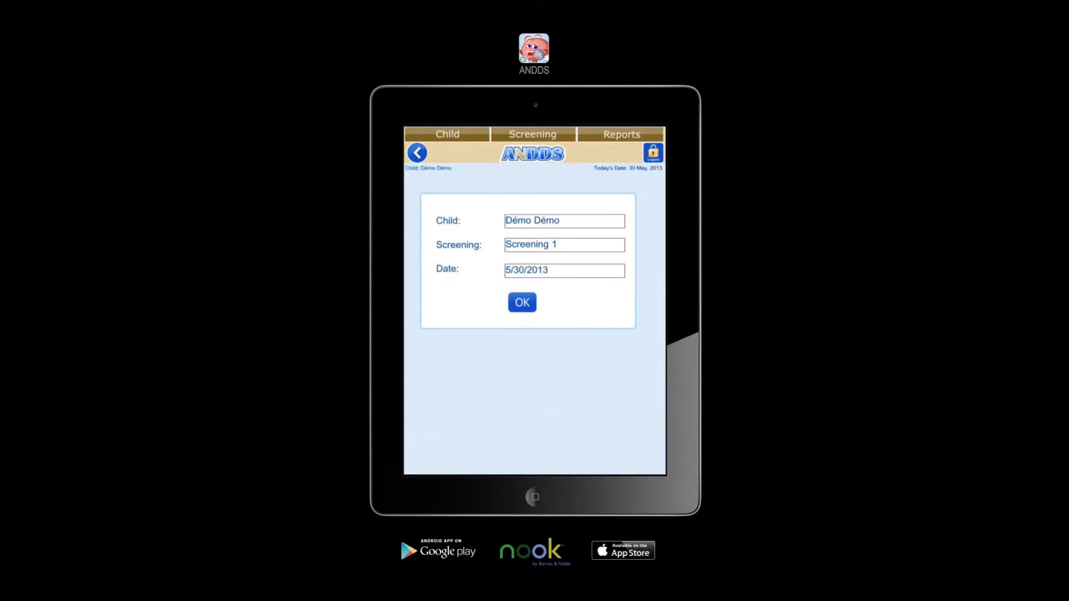
click(535, 269)
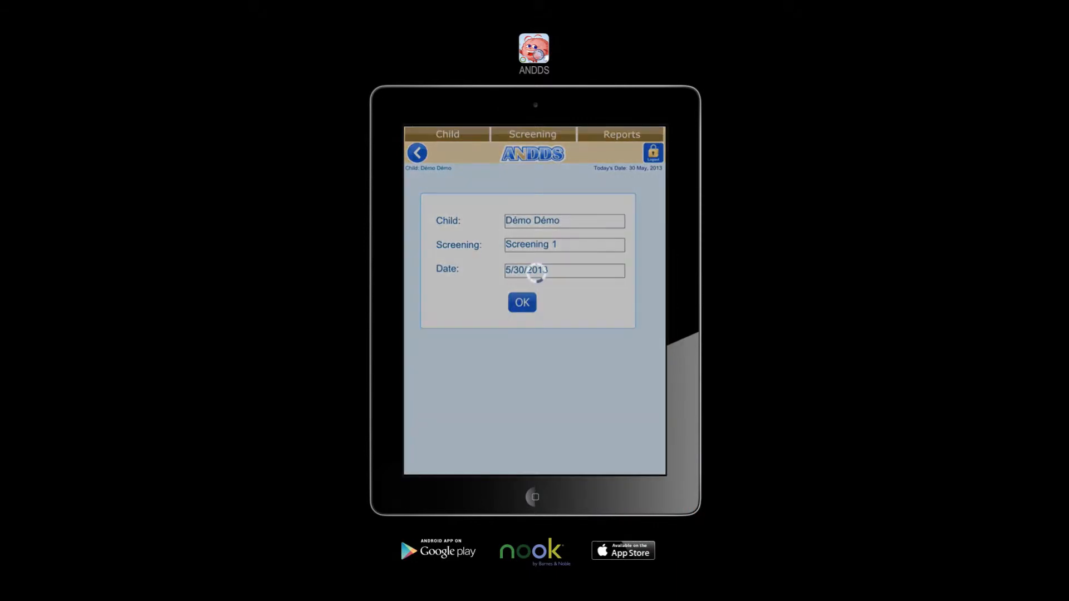
- View the explanation of why the 21 Months screening is locked, then dismiss it
click(521, 301)
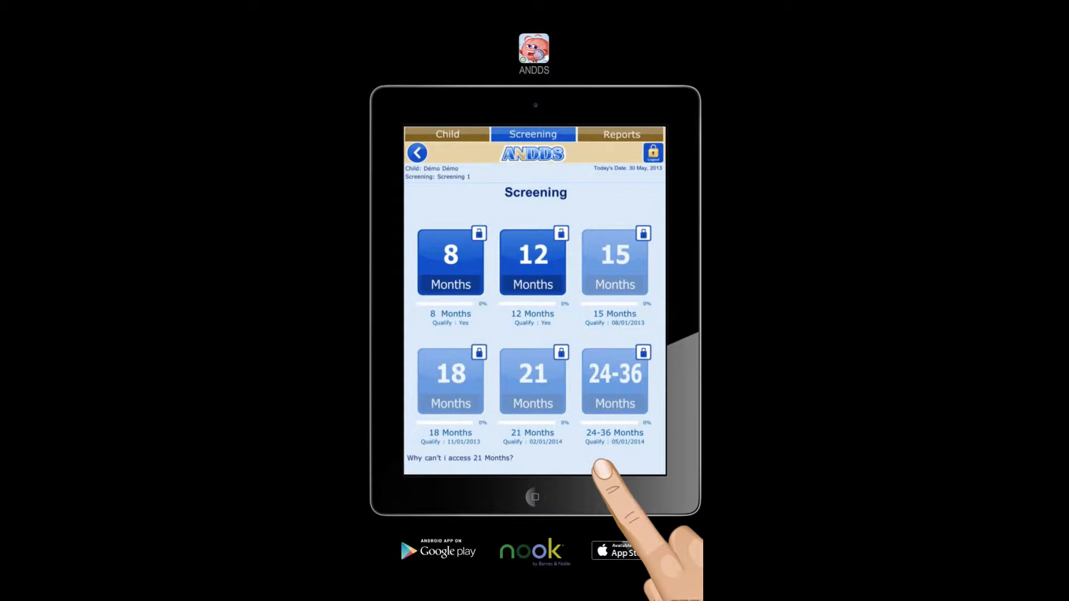
click(460, 458)
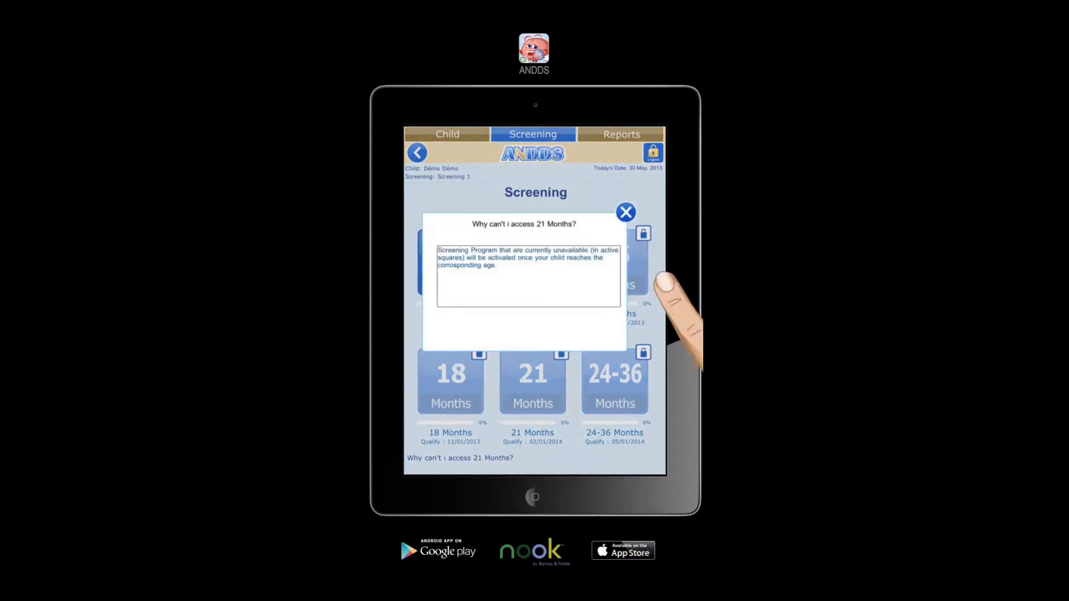
click(625, 212)
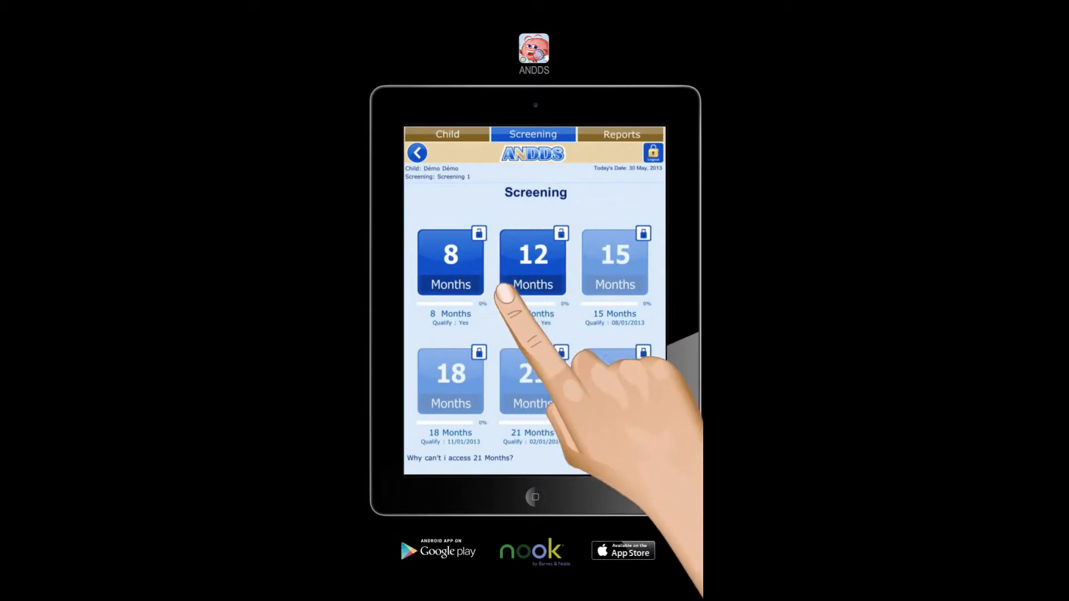
- Start the 8 Months screening to reach the prolonged eye contact question
click(450, 262)
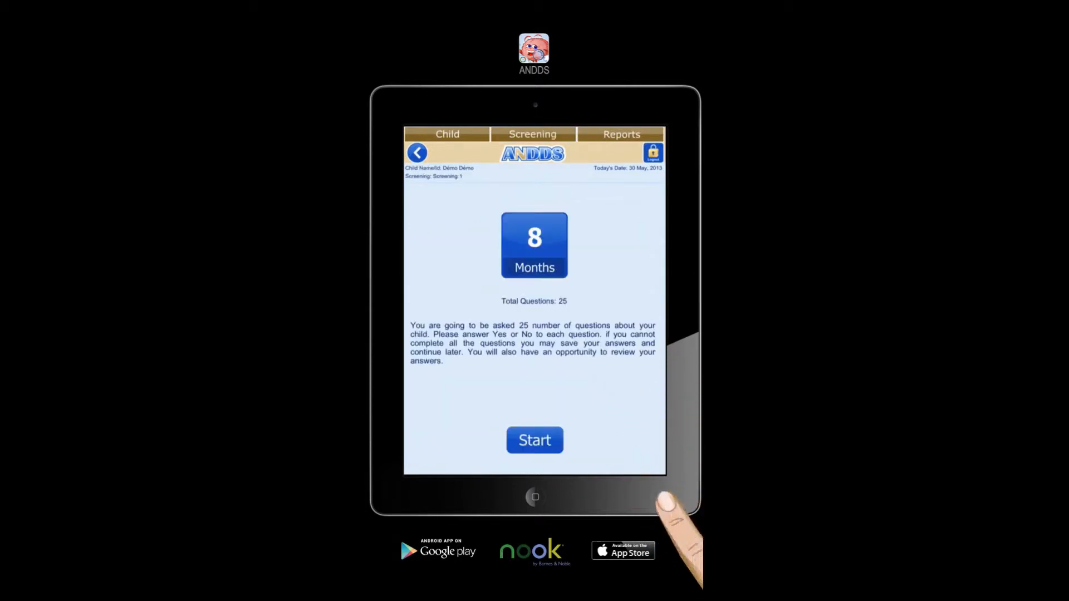
click(534, 440)
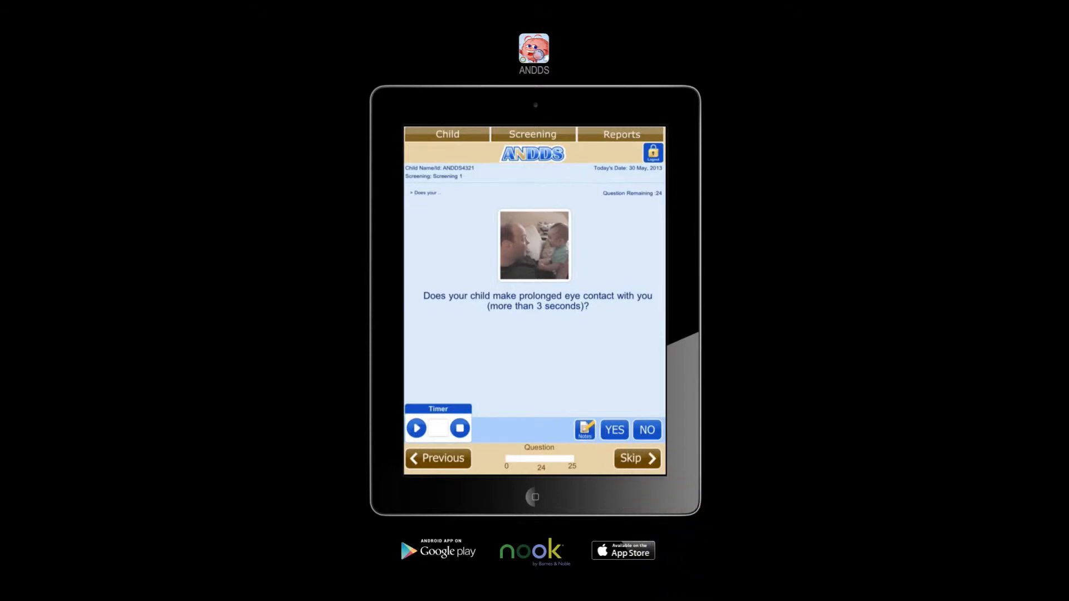
- Save the text note 'Sometimes' on the eye contact question
click(584, 430)
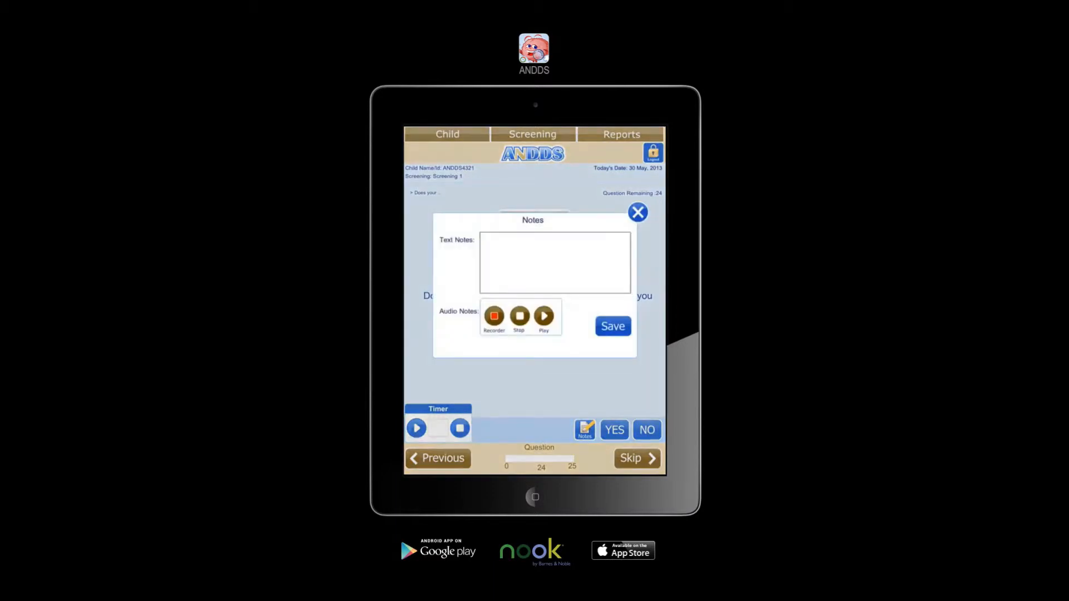
click(555, 263)
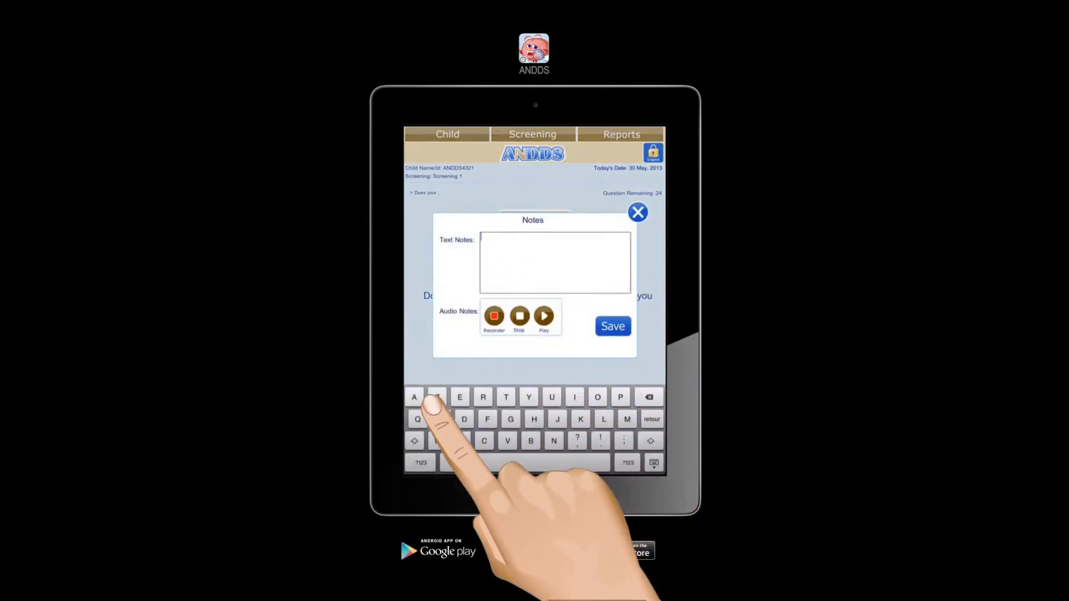
text(So)
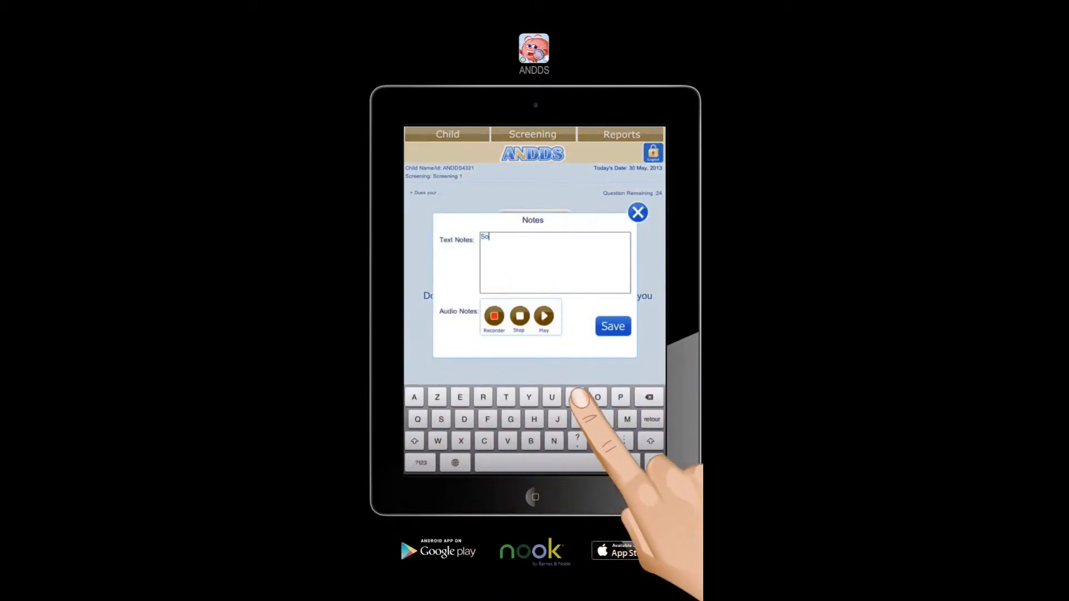
text(metimes)
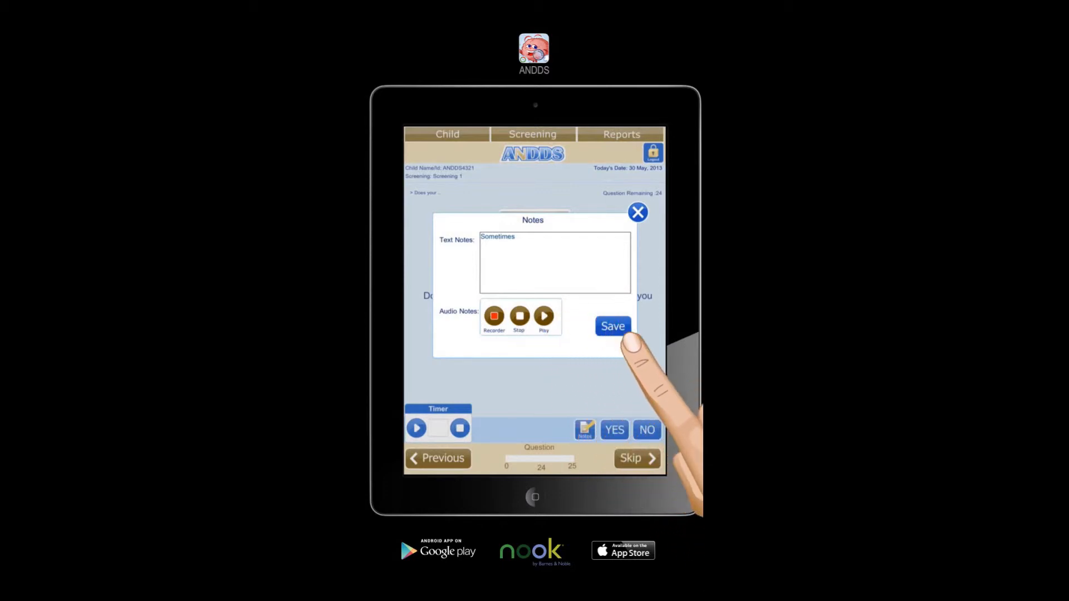
click(611, 326)
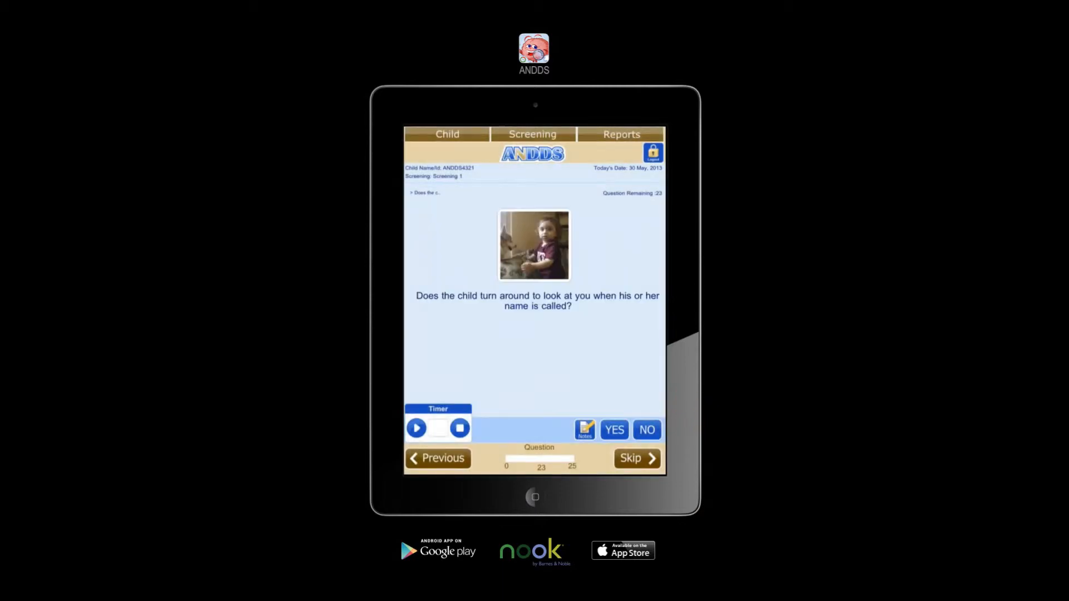
- Answer YES to the name-calling question to reach the Screening review
click(415, 427)
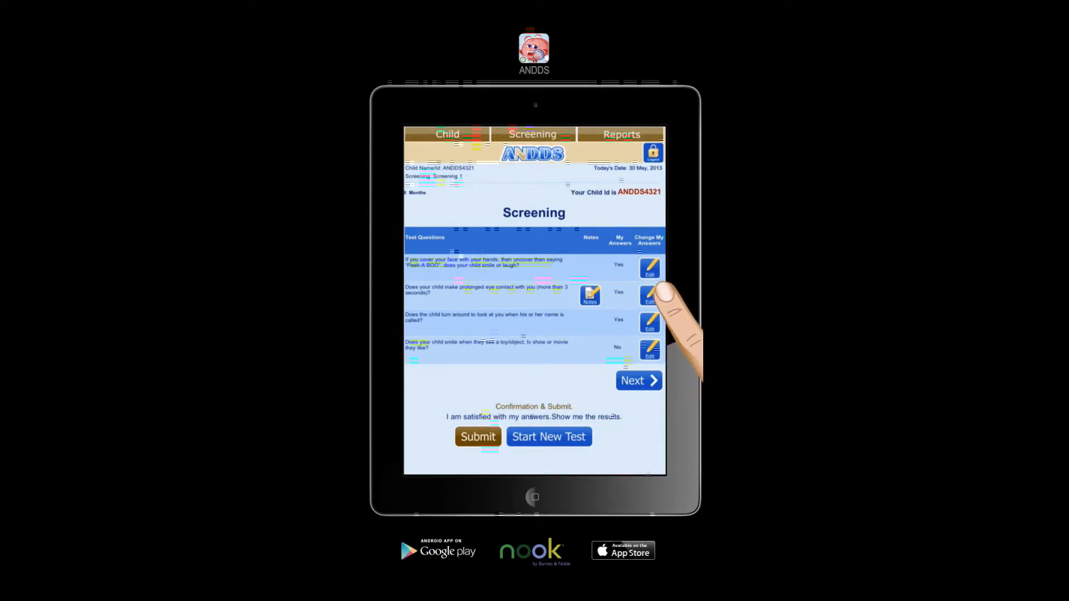
- View the saved note on the eye contact answer and close it
click(648, 267)
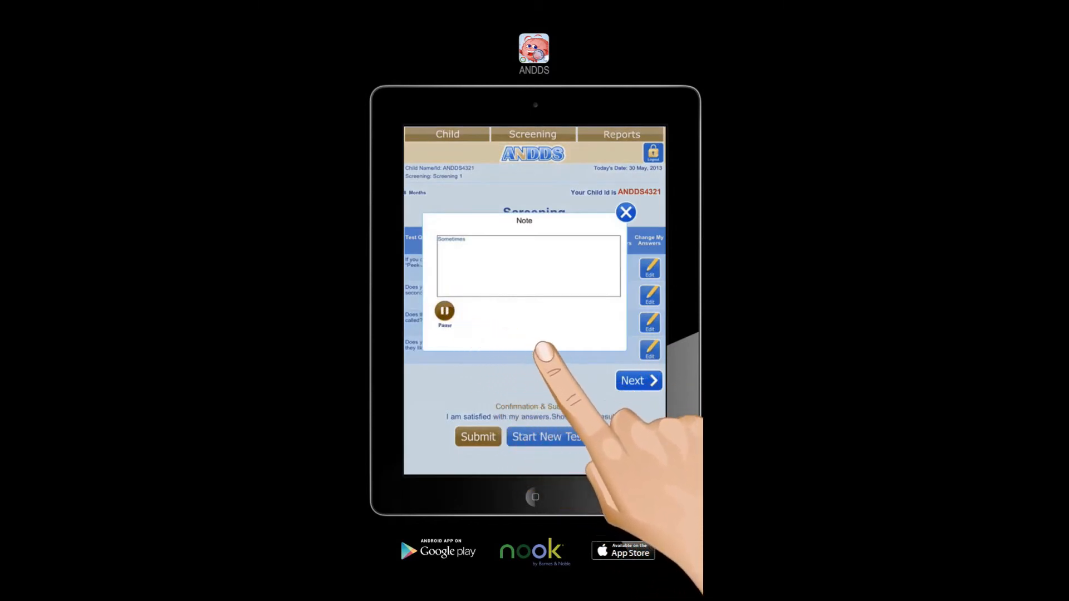
click(625, 211)
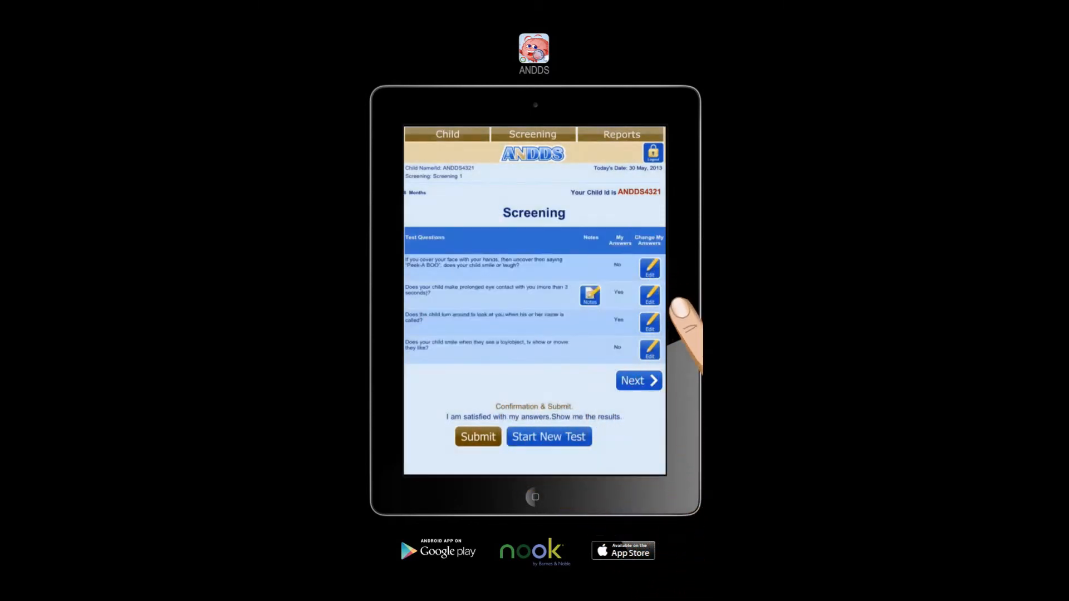
- Page forward through all review pages of answers, then back one page
click(635, 381)
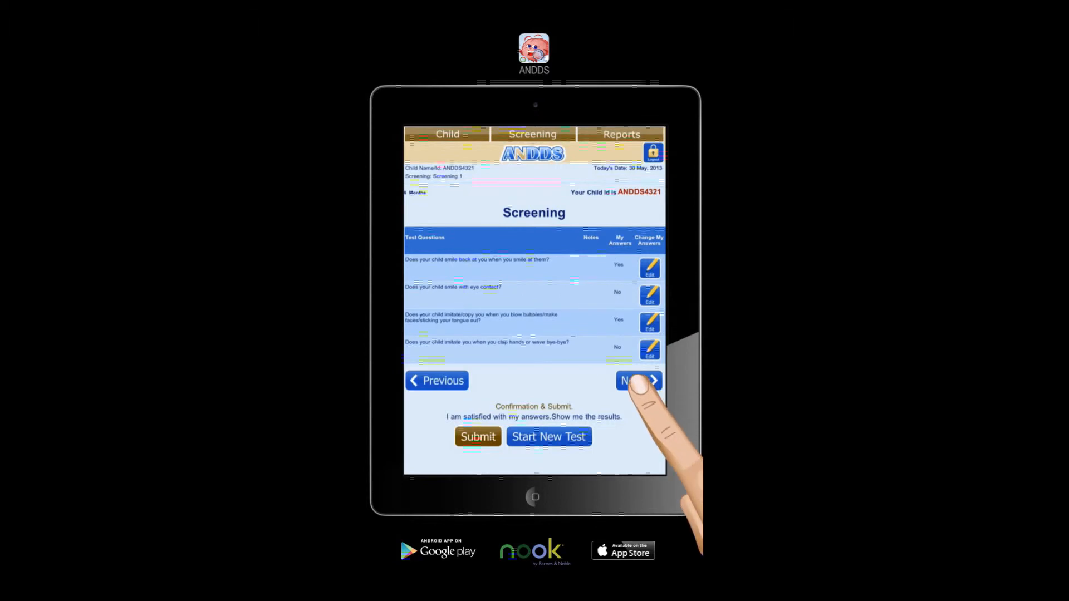
click(638, 381)
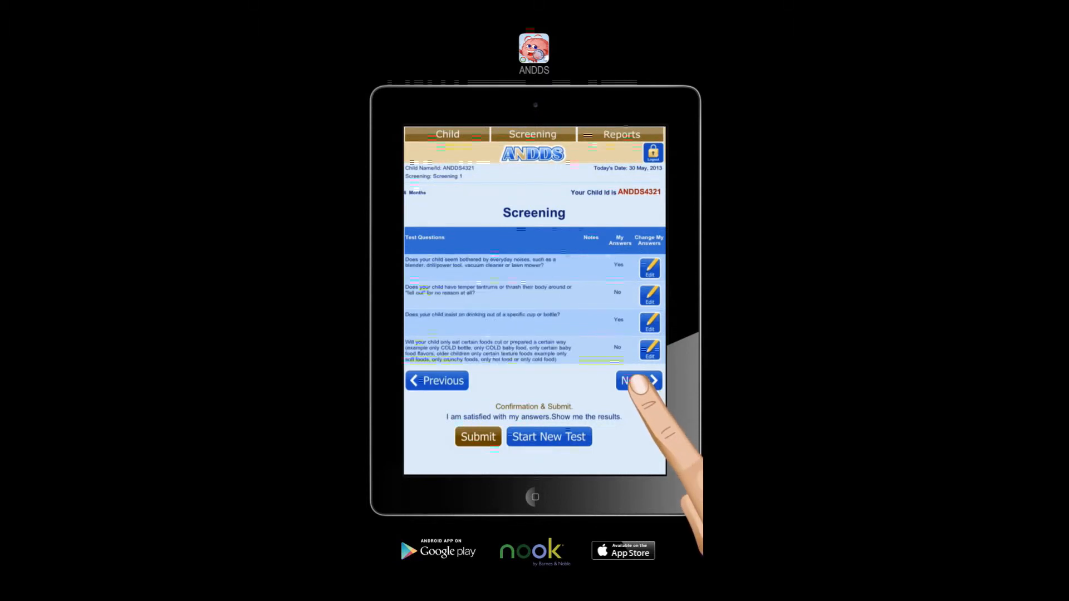
click(636, 381)
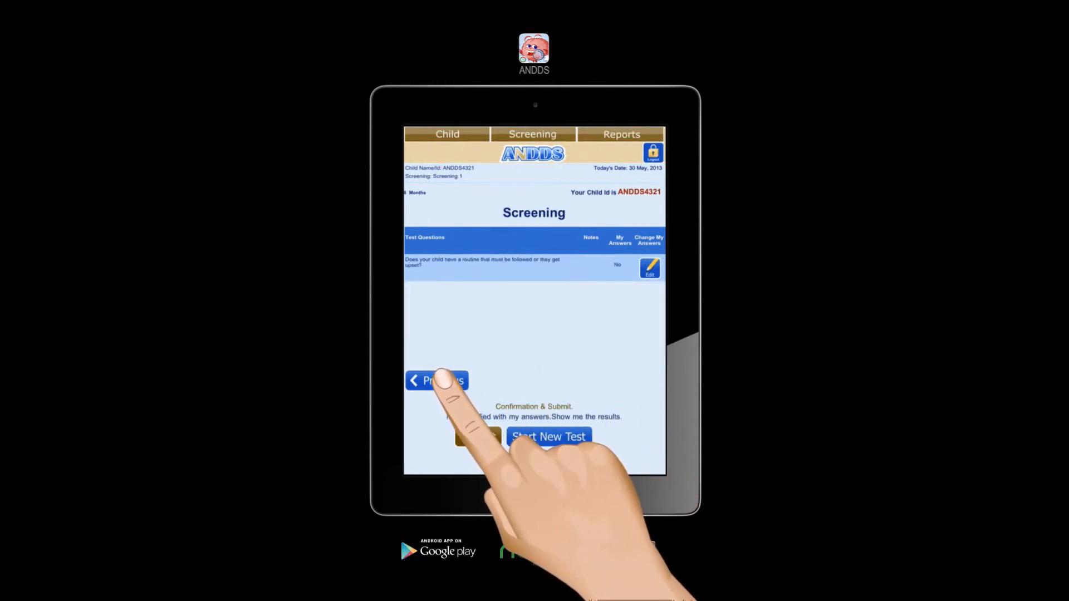
click(436, 381)
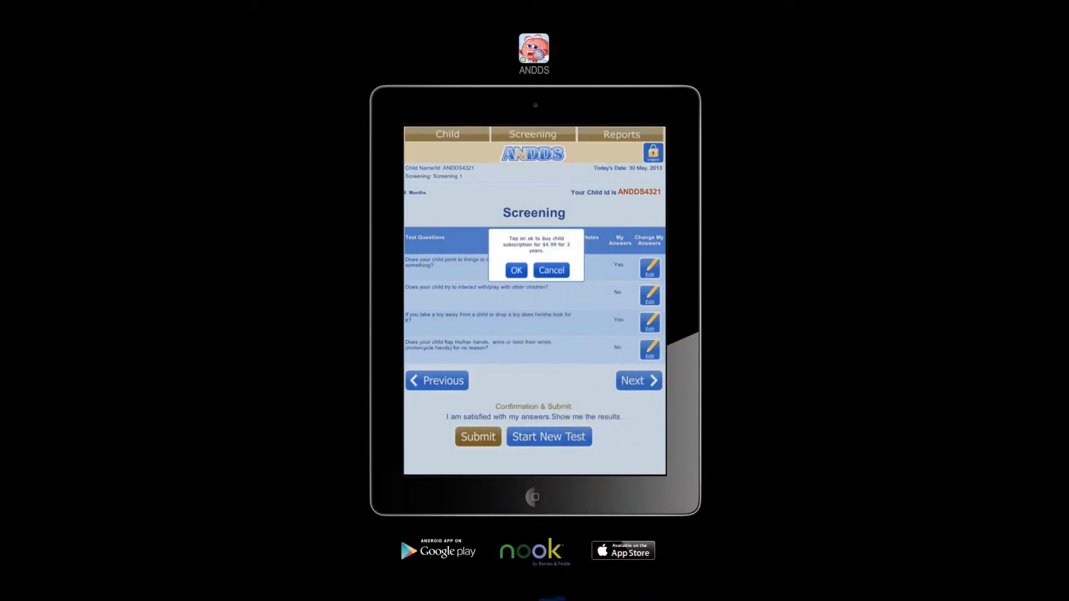
- Accept the $4.99 child subscription and confirm the in-app purchase
click(515, 269)
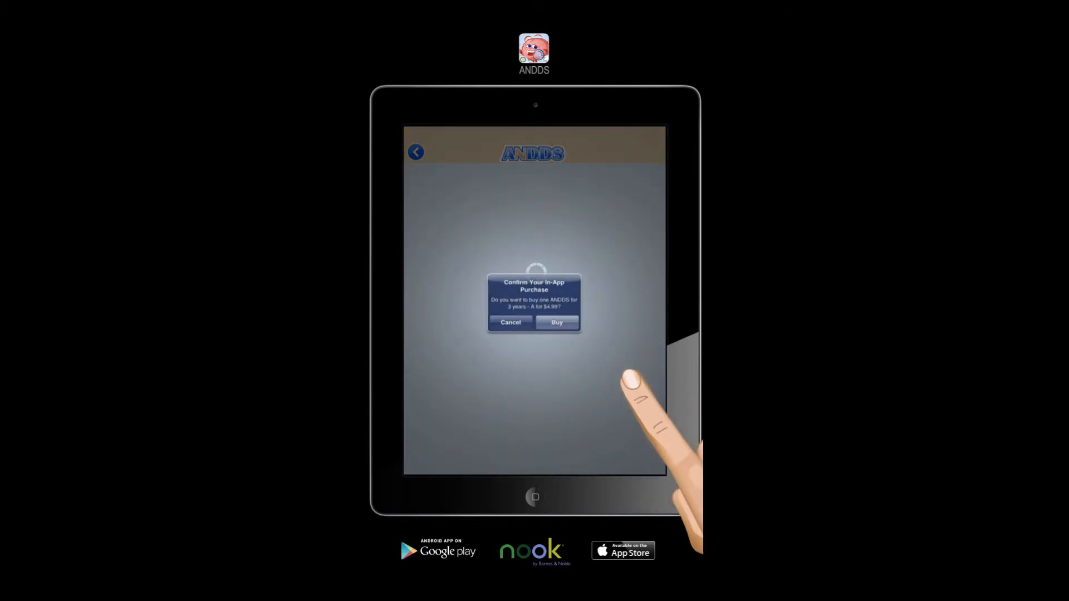
click(555, 322)
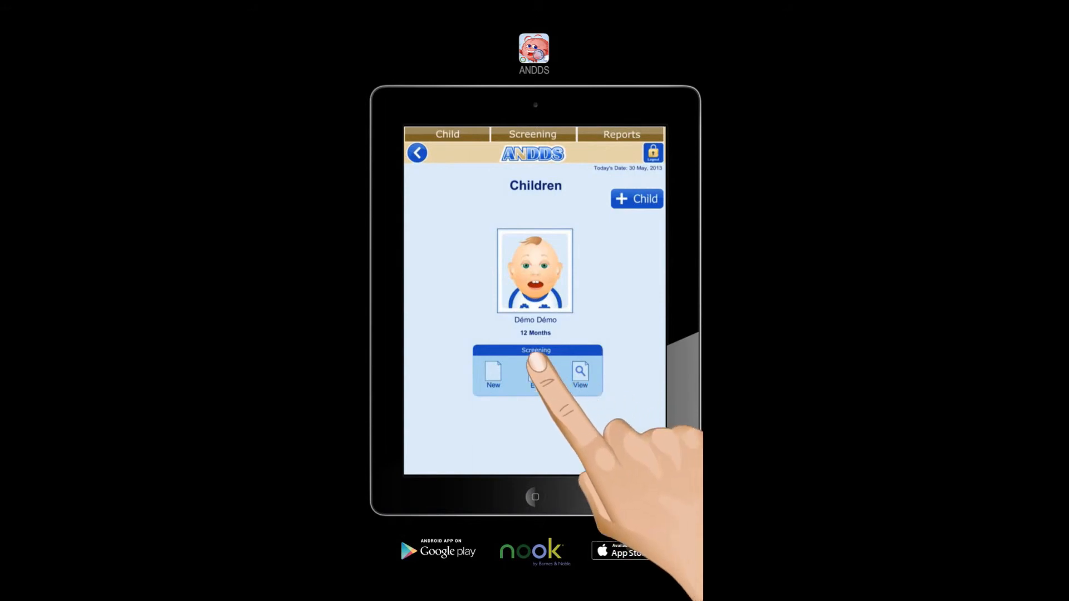
- Submit and finalize the 8 Months screening for the green on-target result, then go to Reports
click(535, 375)
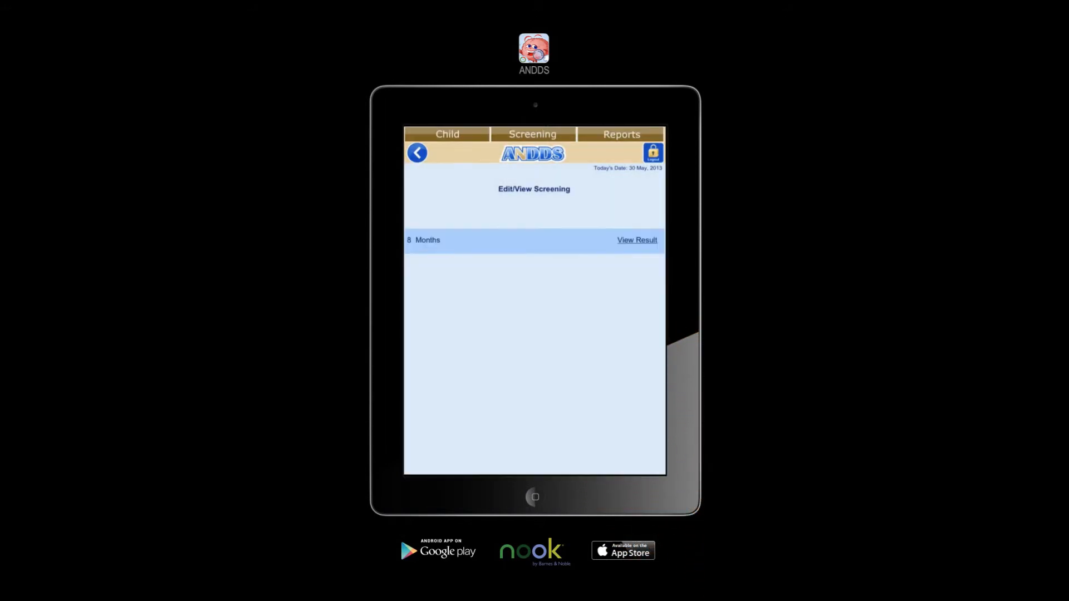
click(636, 240)
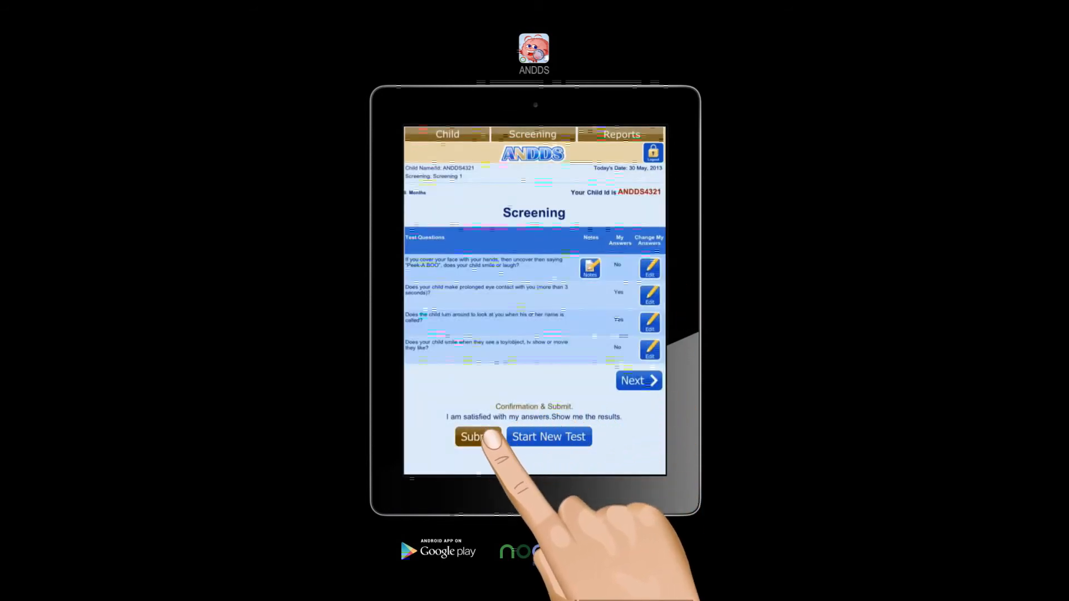
click(478, 437)
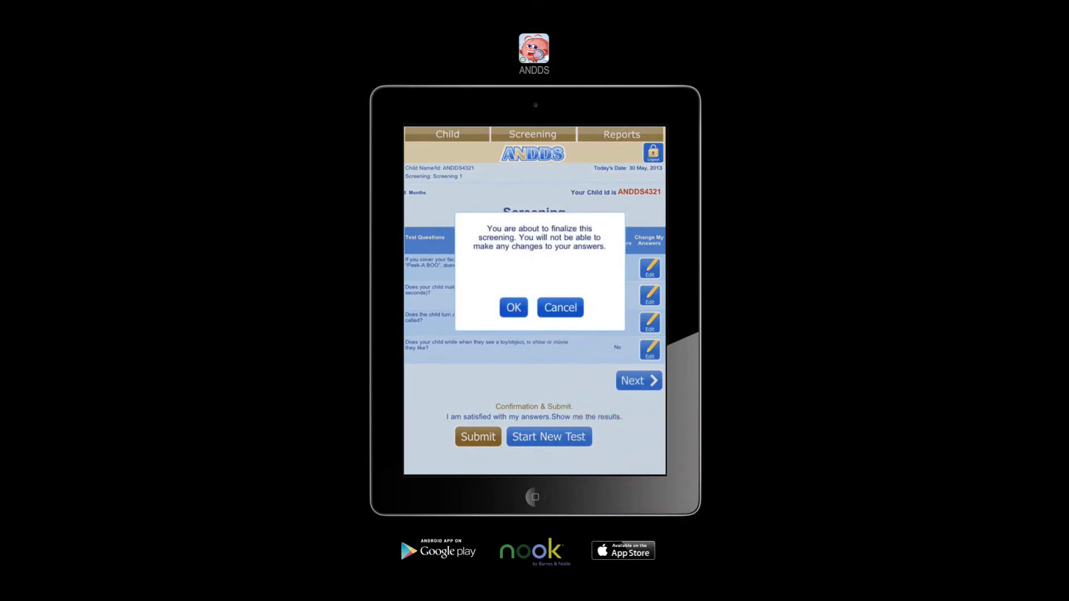
click(512, 308)
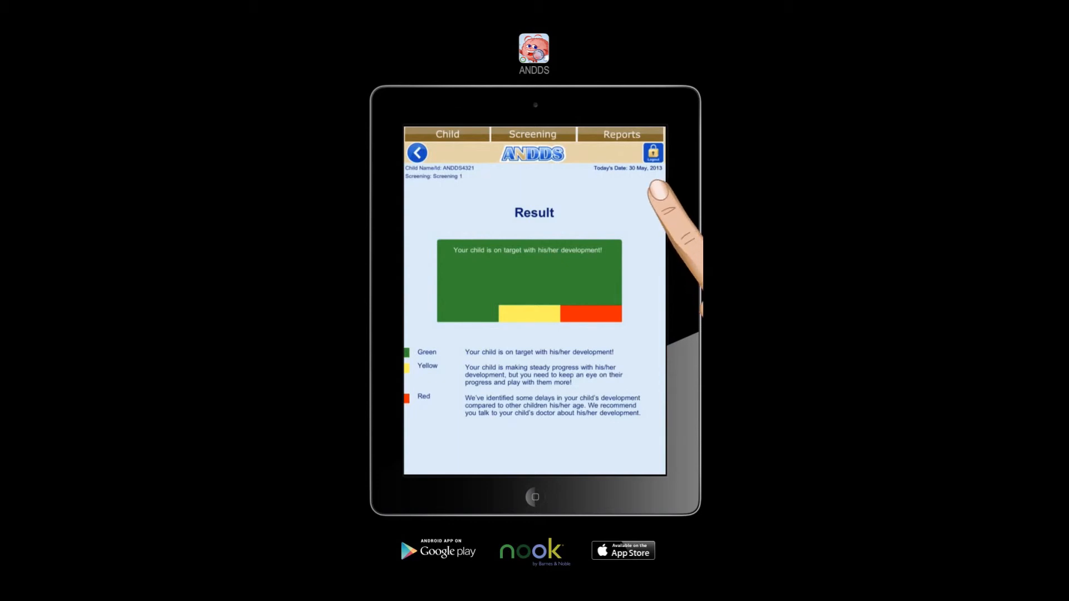
click(621, 134)
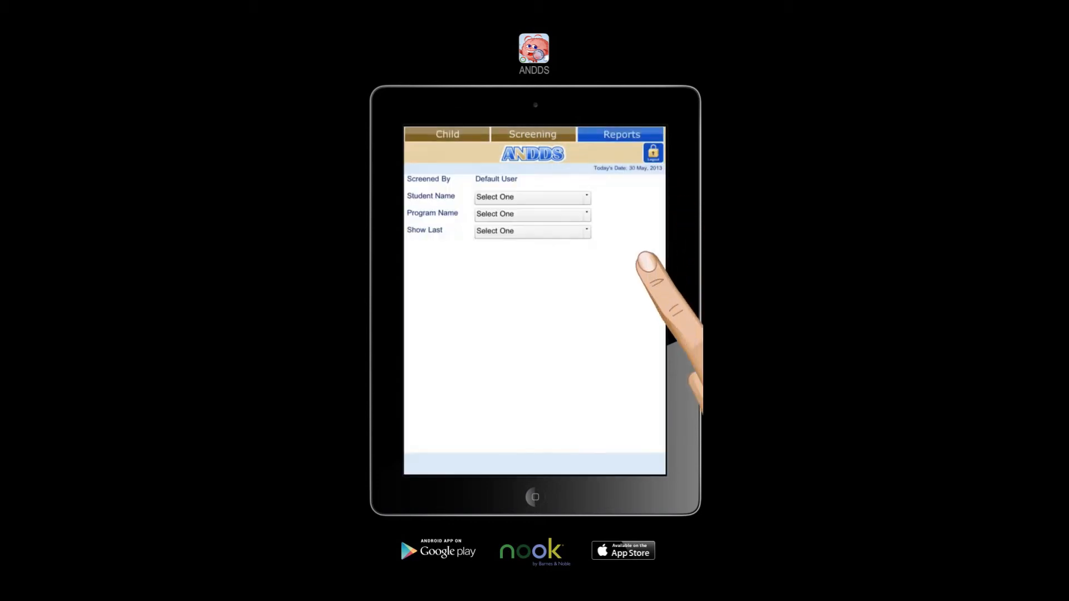
- Pick the 8 Months program in Reports, then return to Démo's Screening 1 list
click(532, 213)
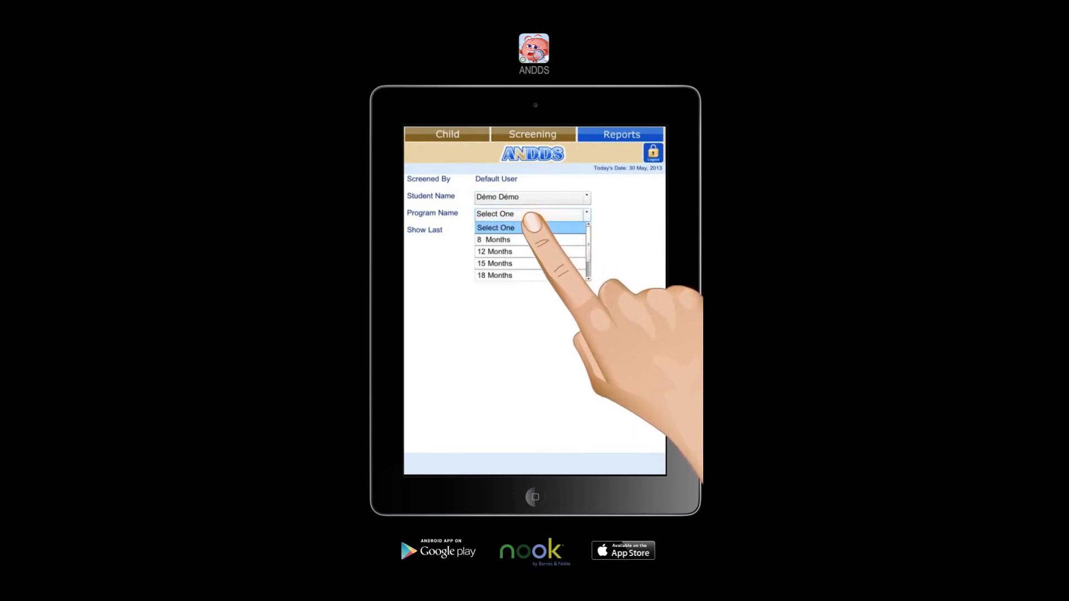
click(495, 239)
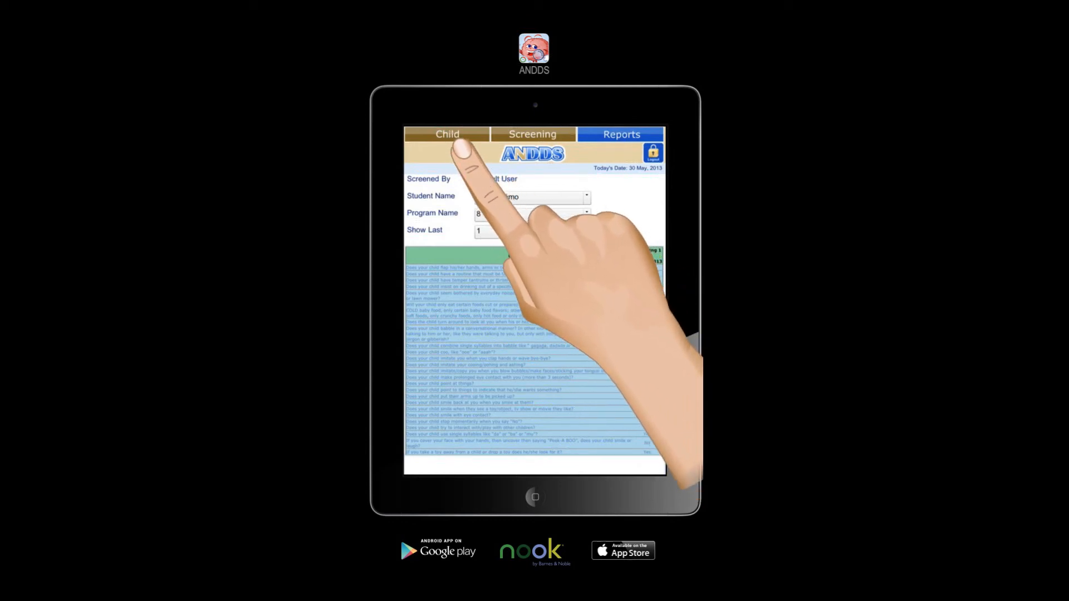
click(448, 134)
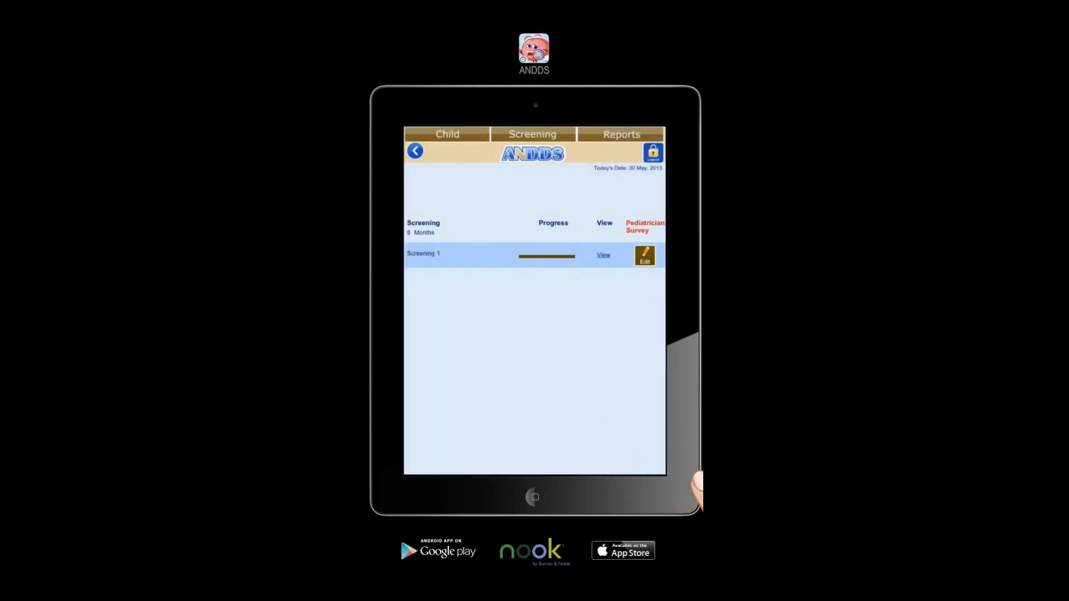
- Rate Screening 1 red for delays, then correct it to yellow steady progress
click(643, 255)
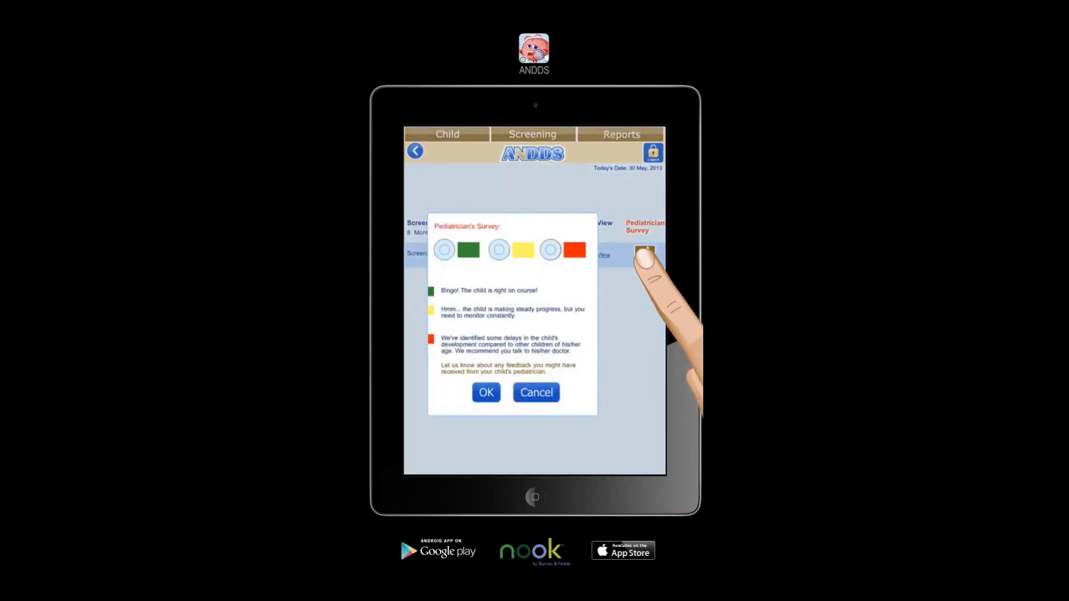
click(550, 250)
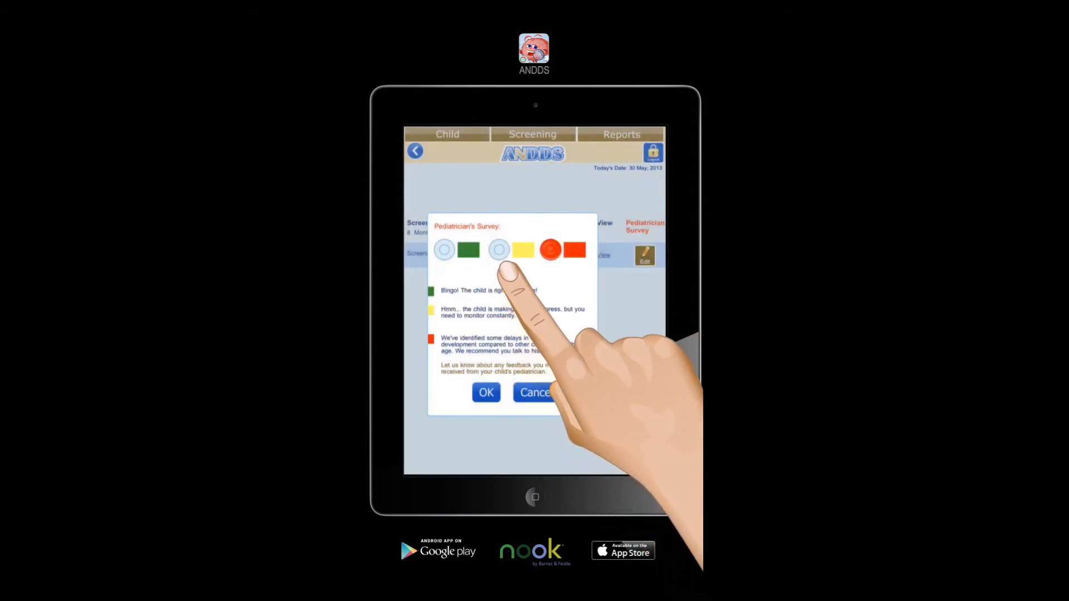
click(499, 250)
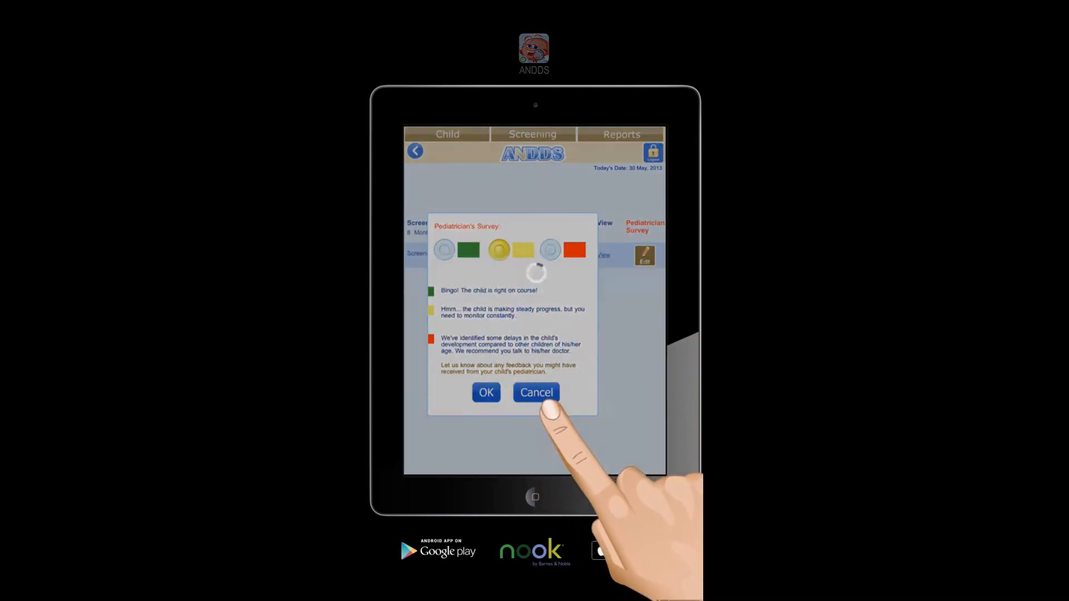